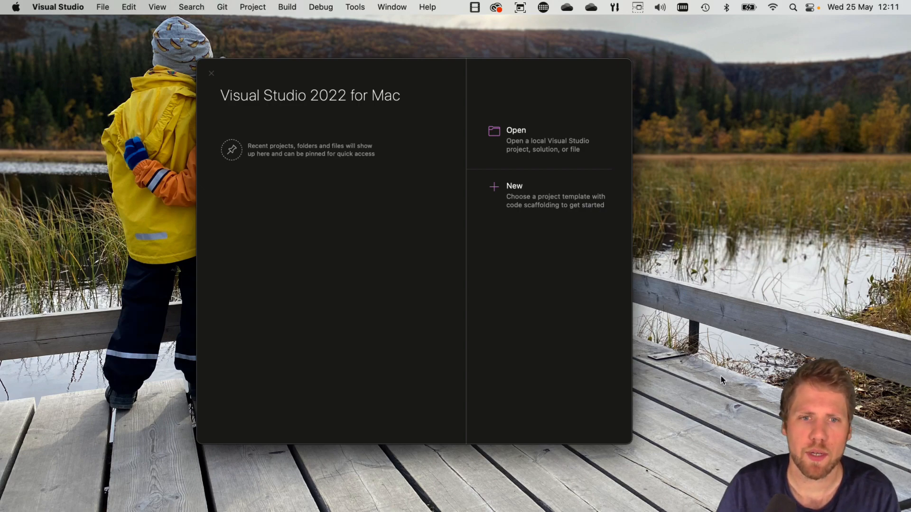
pyautogui.moveTo(405, 243)
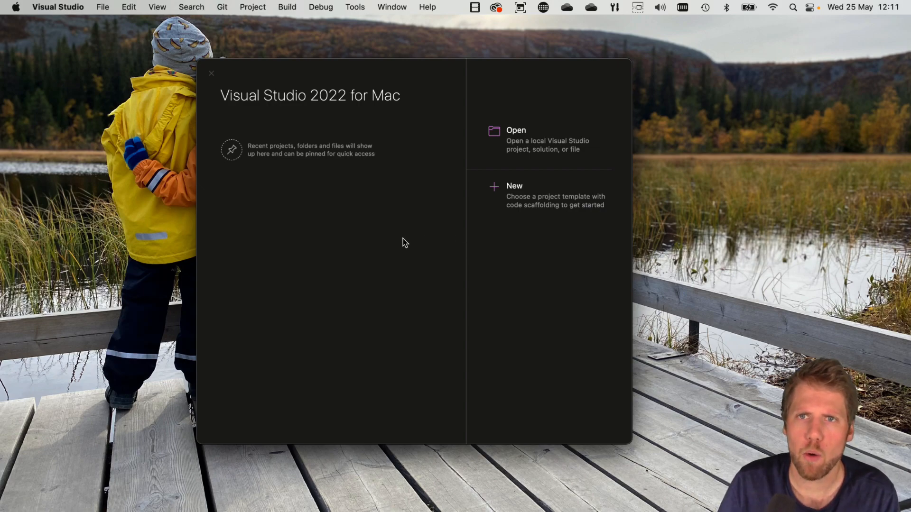
pyautogui.moveTo(535, 204)
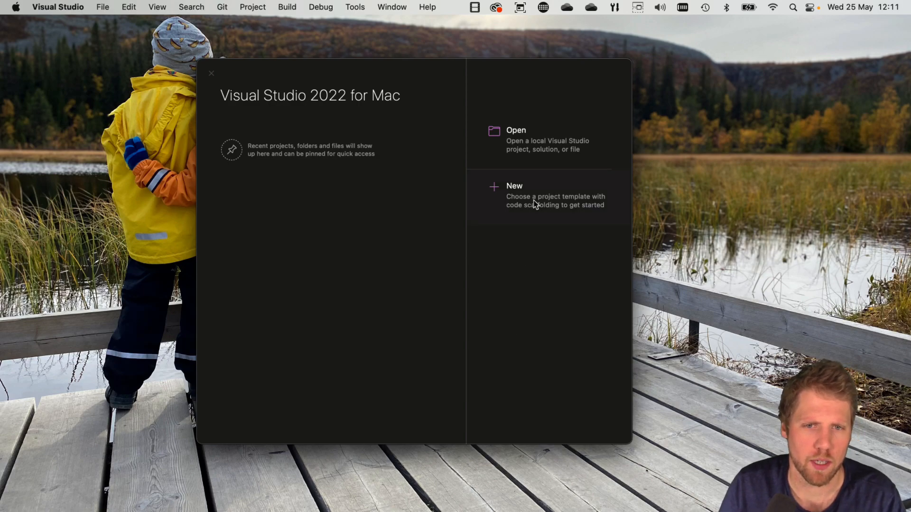
# Start a new project and pick the .NET MAUI App (Preview) template under Multiplatform > App
pyautogui.click(513, 186)
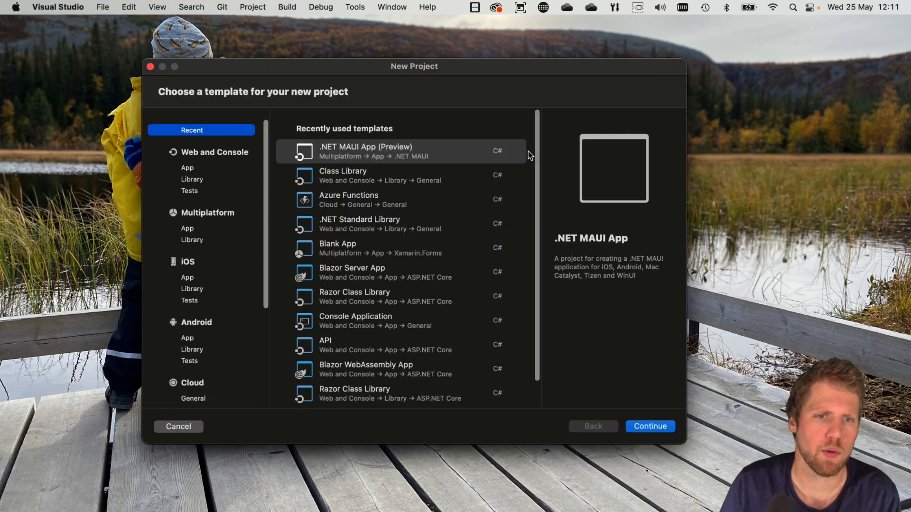
pyautogui.moveTo(295, 137)
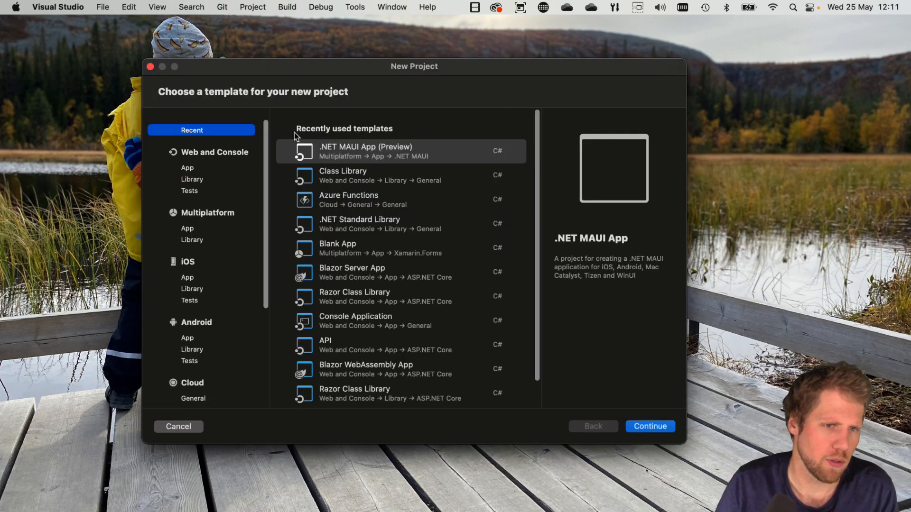
pyautogui.moveTo(229, 268)
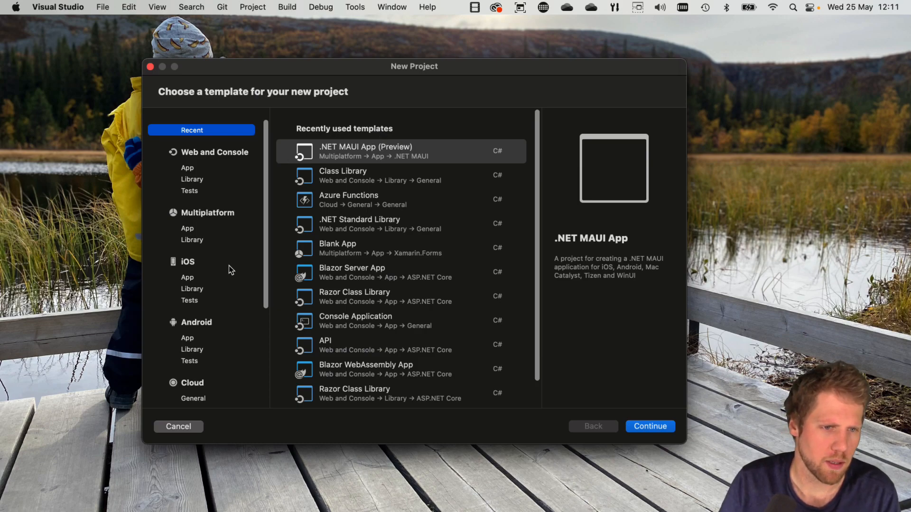
pyautogui.click(187, 227)
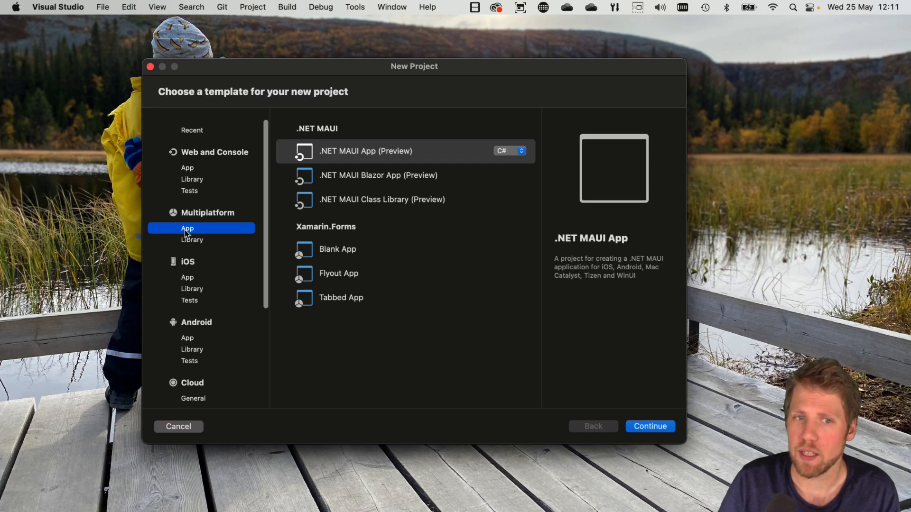
pyautogui.moveTo(456, 252)
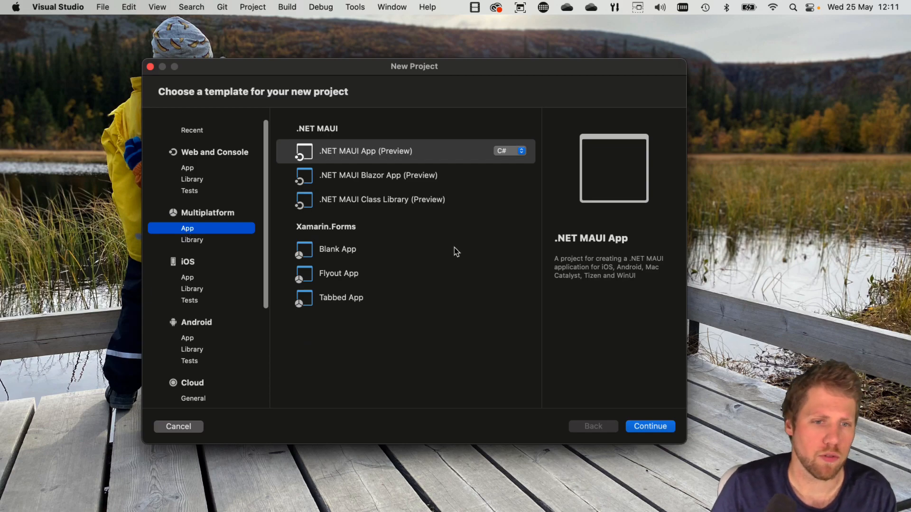
pyautogui.moveTo(380, 233)
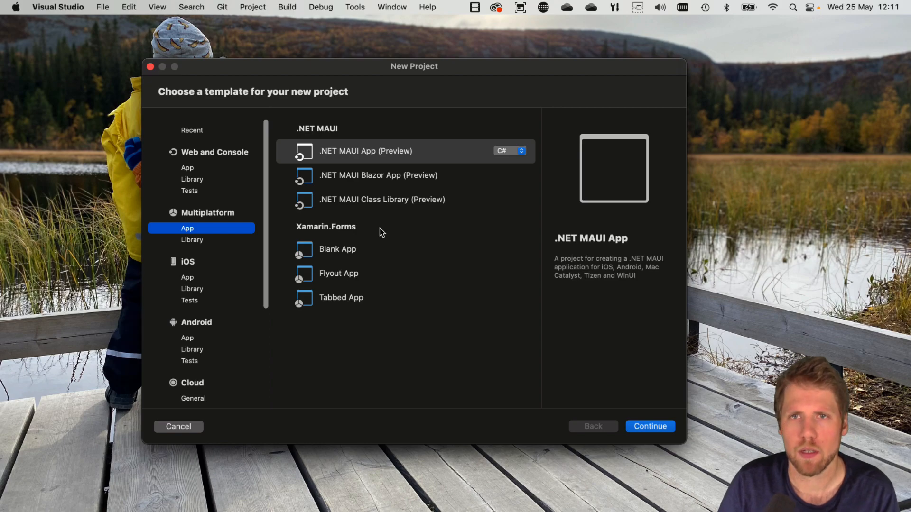
pyautogui.moveTo(386, 166)
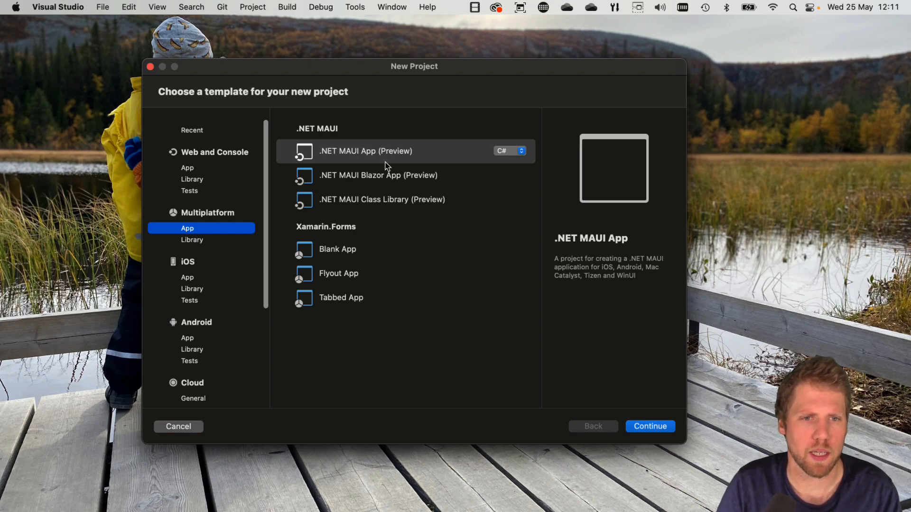
pyautogui.moveTo(356, 190)
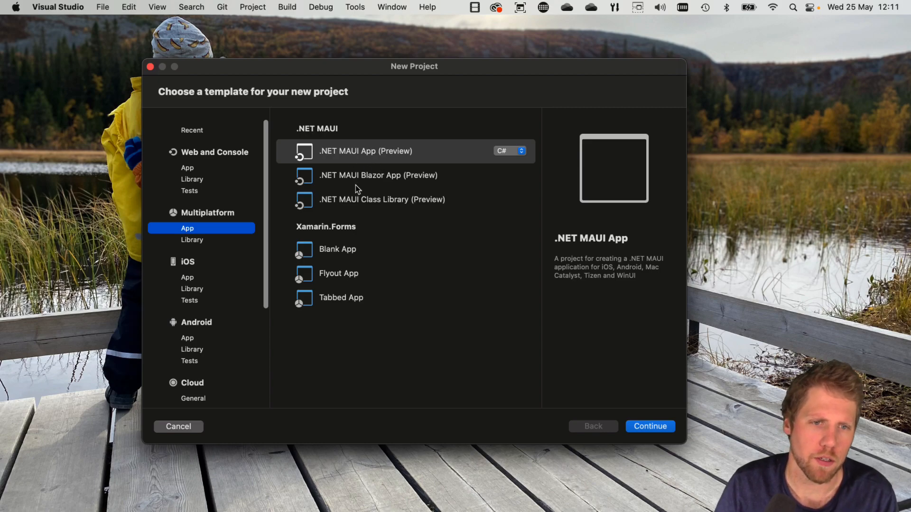
pyautogui.moveTo(347, 212)
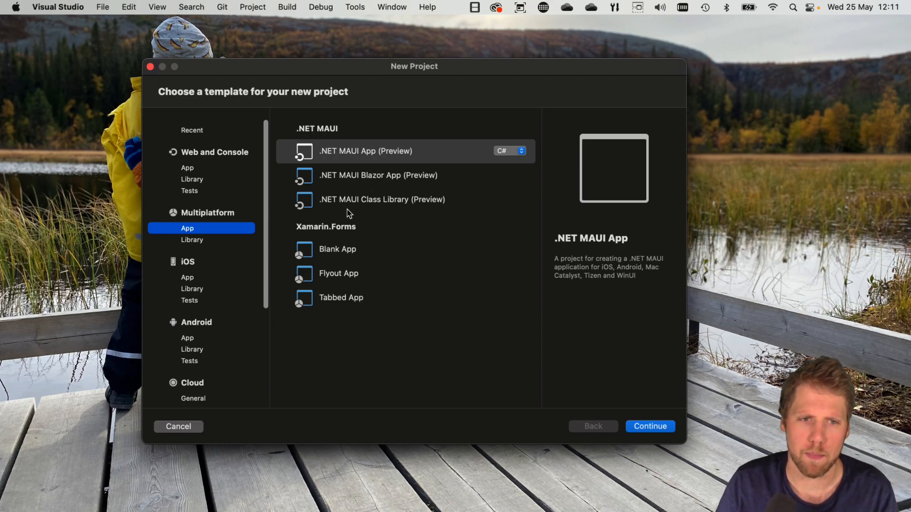
pyautogui.moveTo(459, 161)
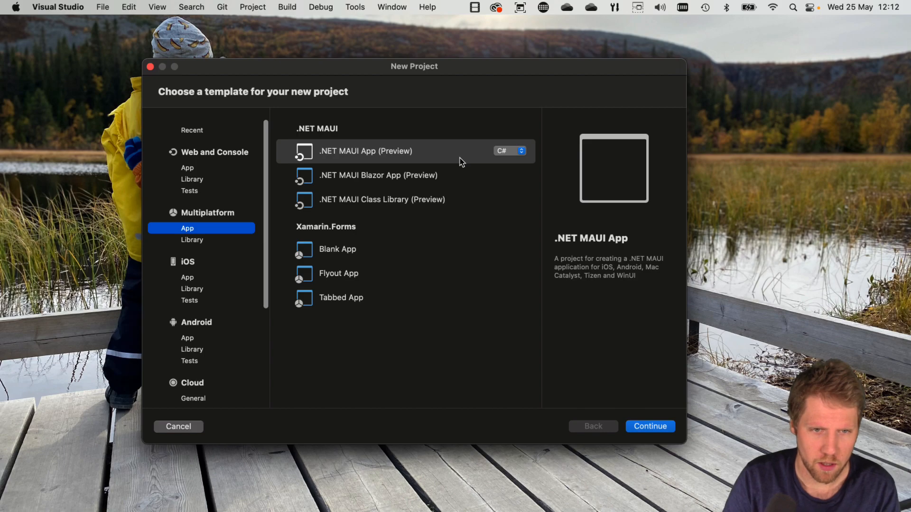
pyautogui.moveTo(365, 156)
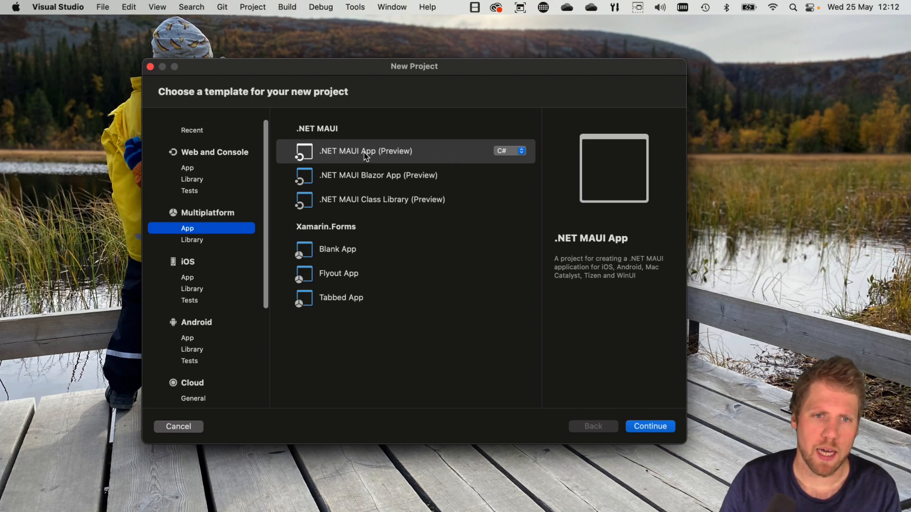
# Name the .NET MAUI project 'DemoApp' and create it with default location and git options
pyautogui.click(650, 425)
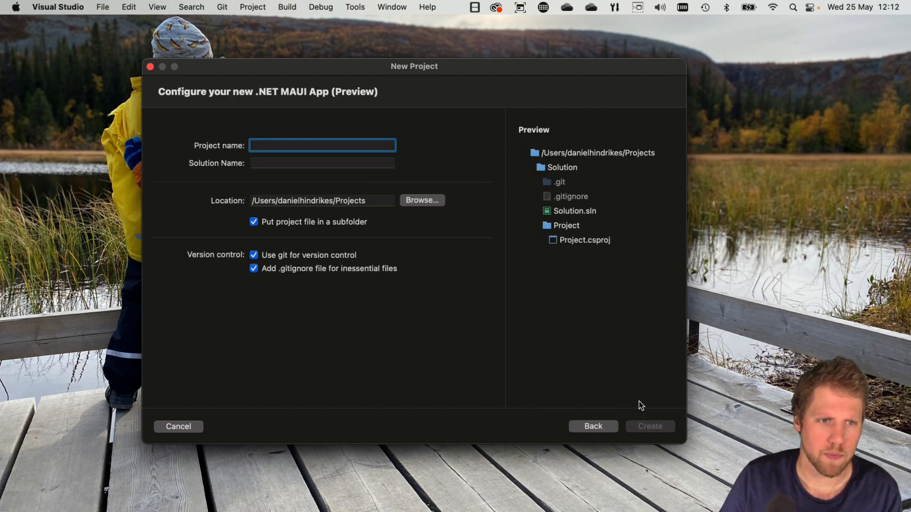
pyautogui.moveTo(609, 374)
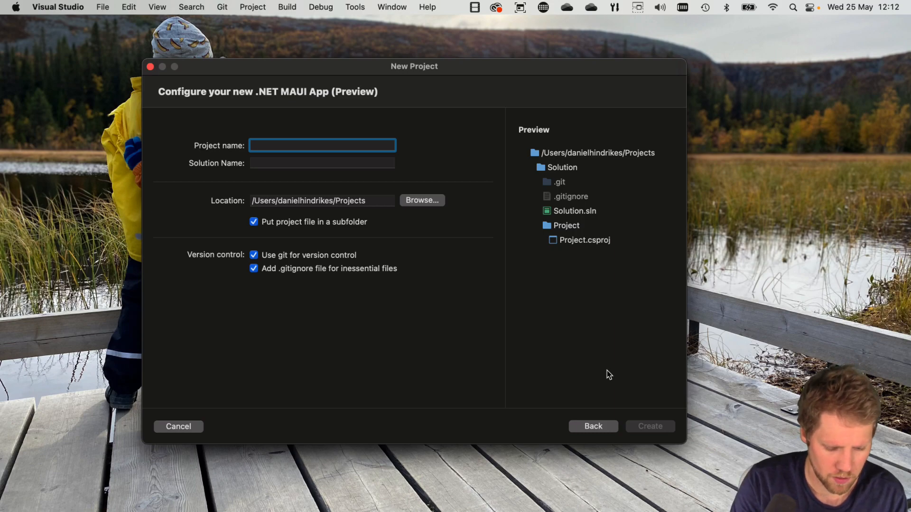
pyautogui.write('DemoApp')
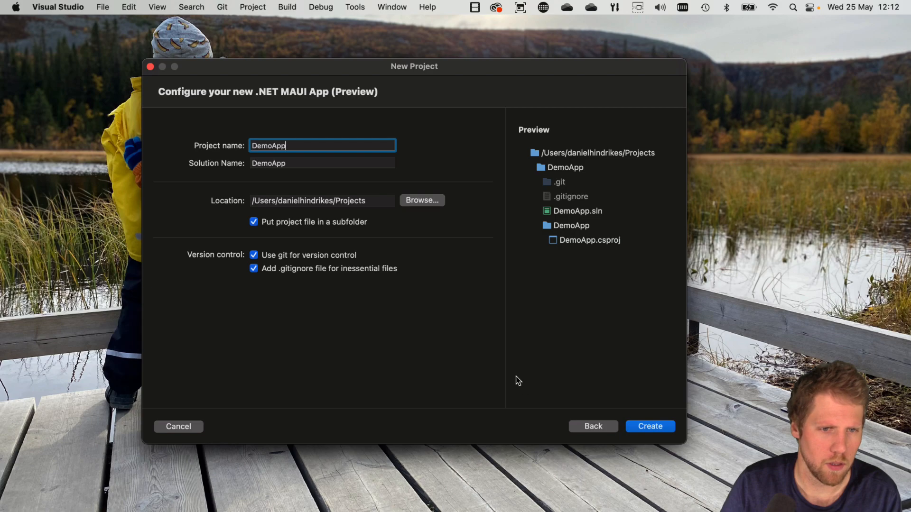
pyautogui.moveTo(649, 426)
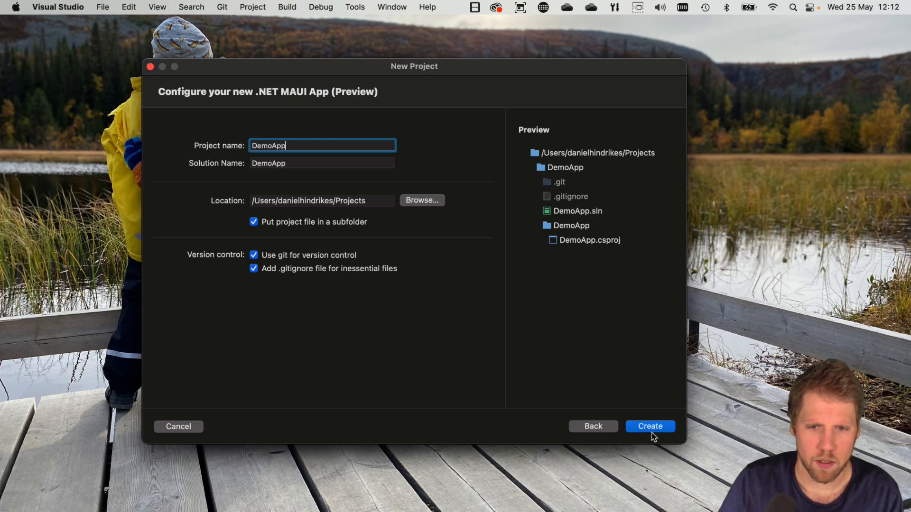
pyautogui.click(650, 426)
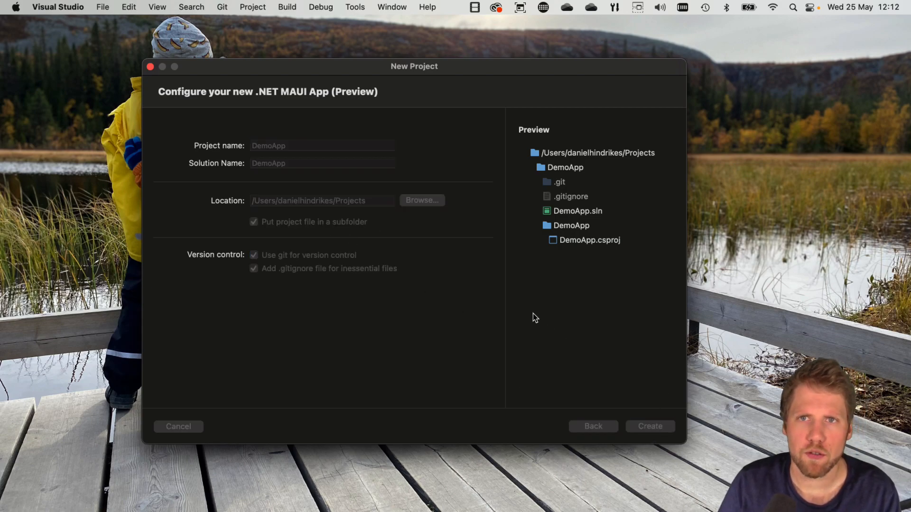
# Expand the Platforms folder and its Tizen, MacCatalyst, iOS and Android subfolders
pyautogui.click(649, 426)
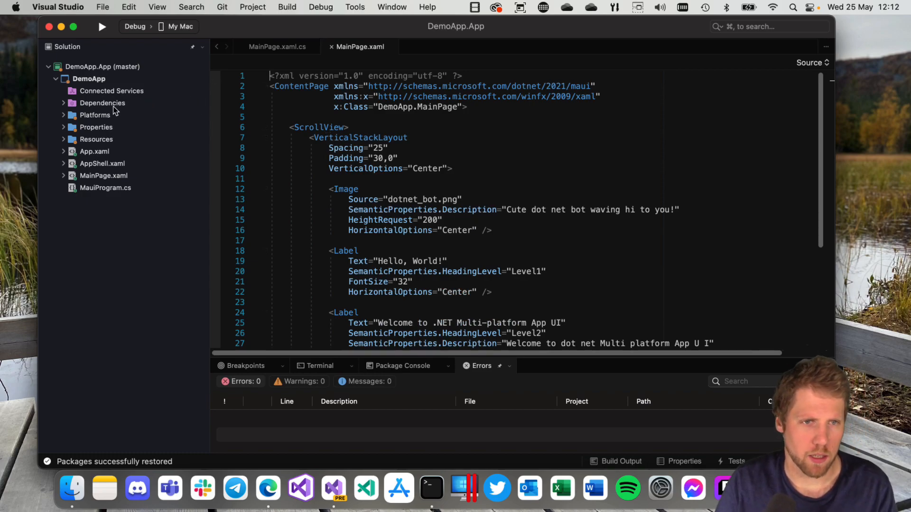
pyautogui.click(64, 115)
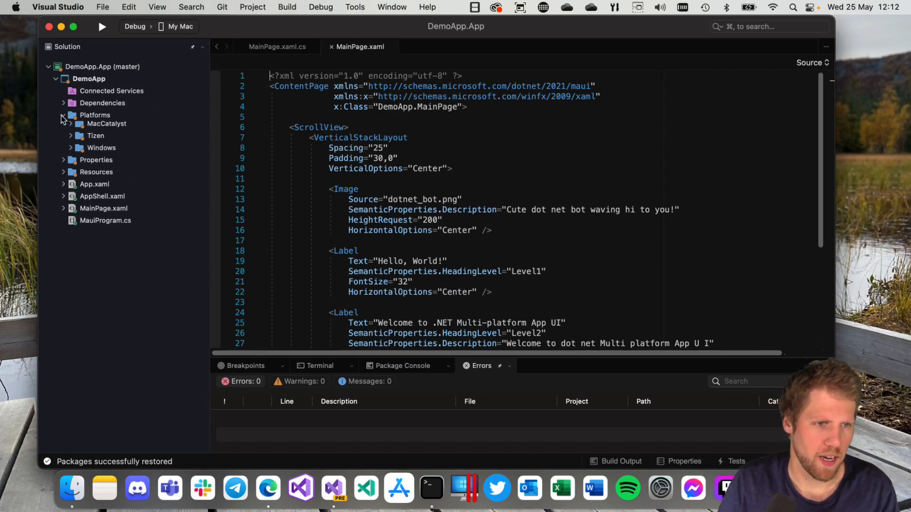
pyautogui.click(63, 115)
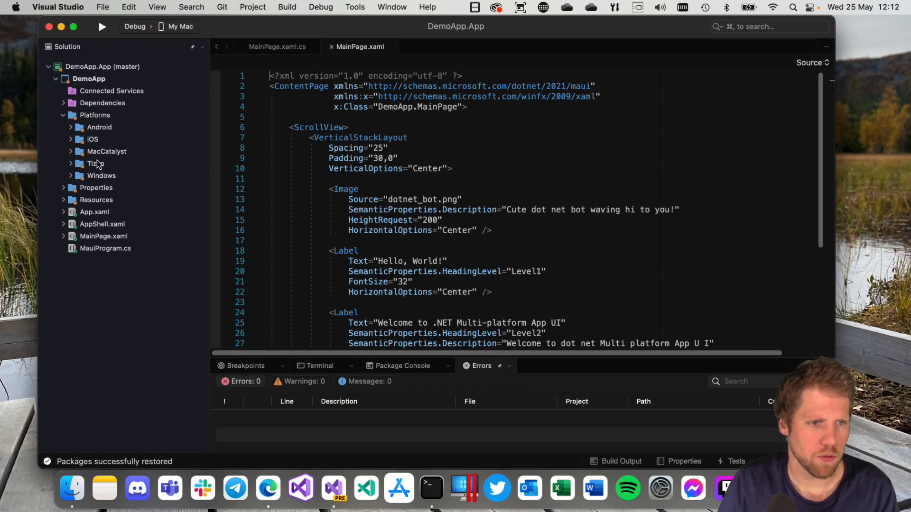
pyautogui.click(96, 163)
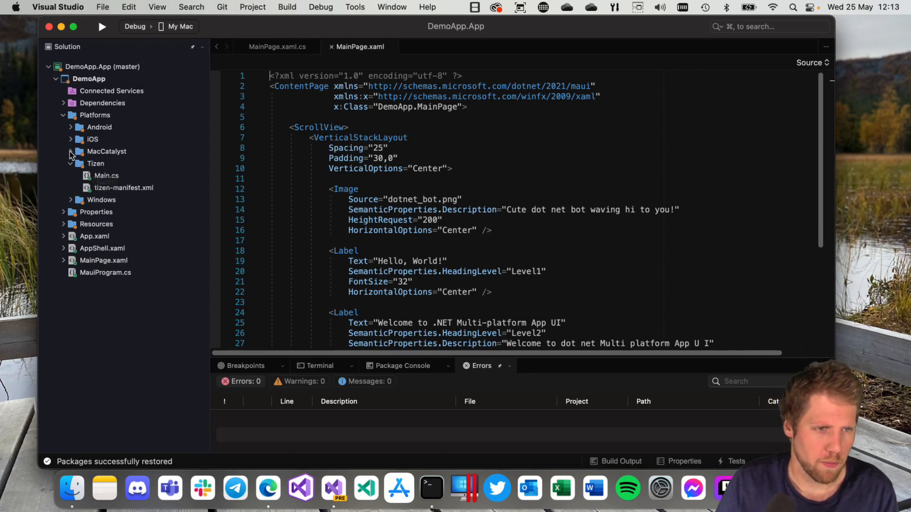
pyautogui.click(70, 152)
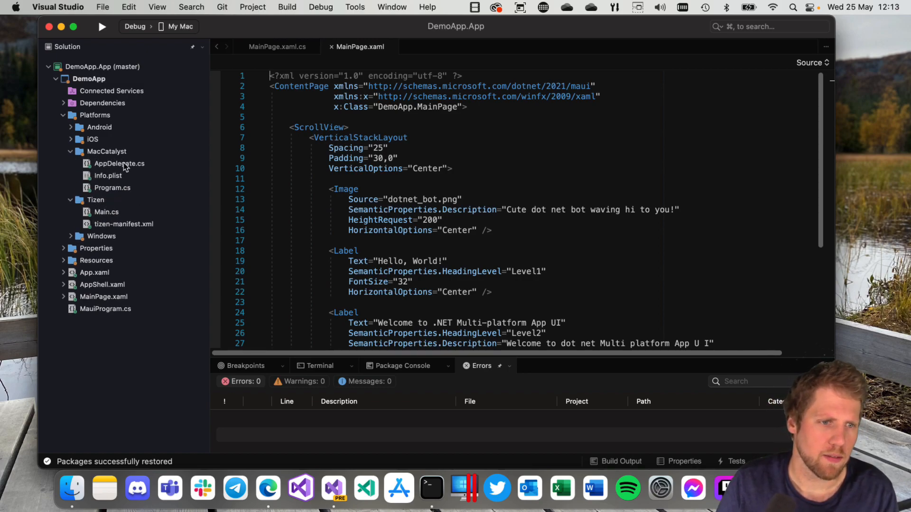
pyautogui.click(92, 139)
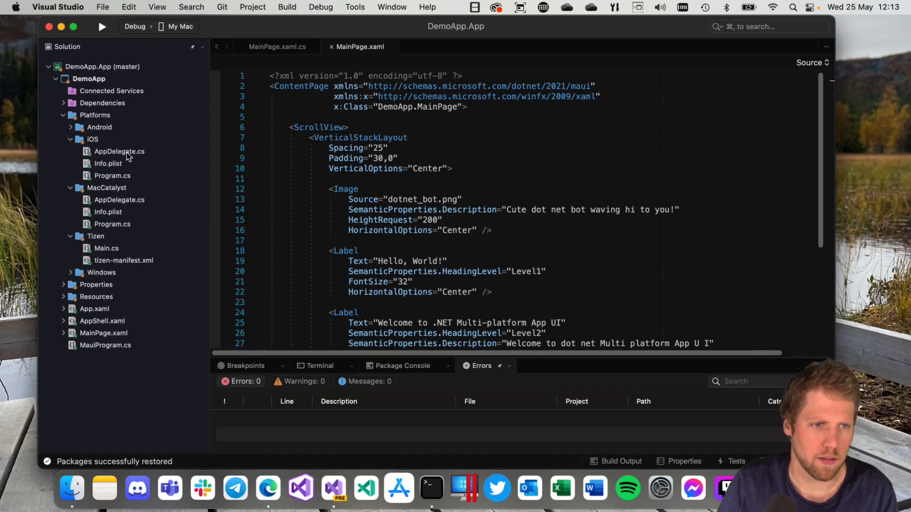
pyautogui.moveTo(75, 136)
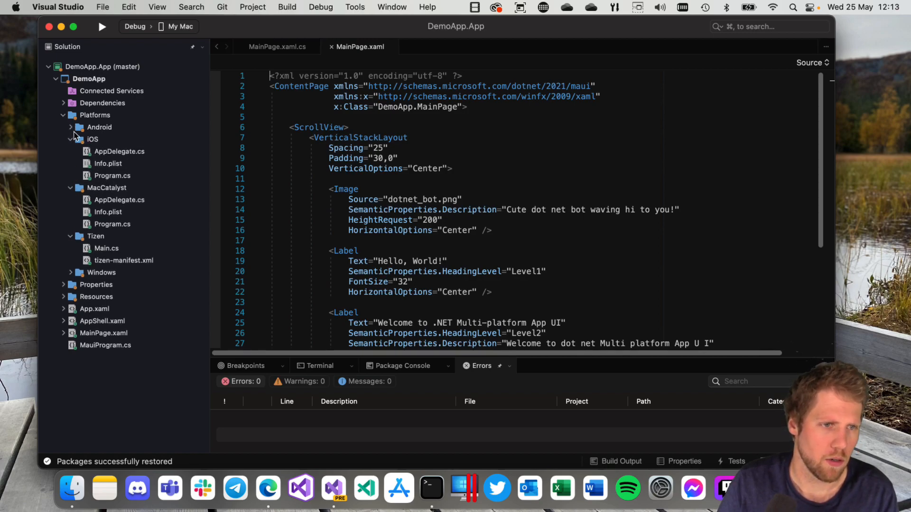
pyautogui.click(99, 127)
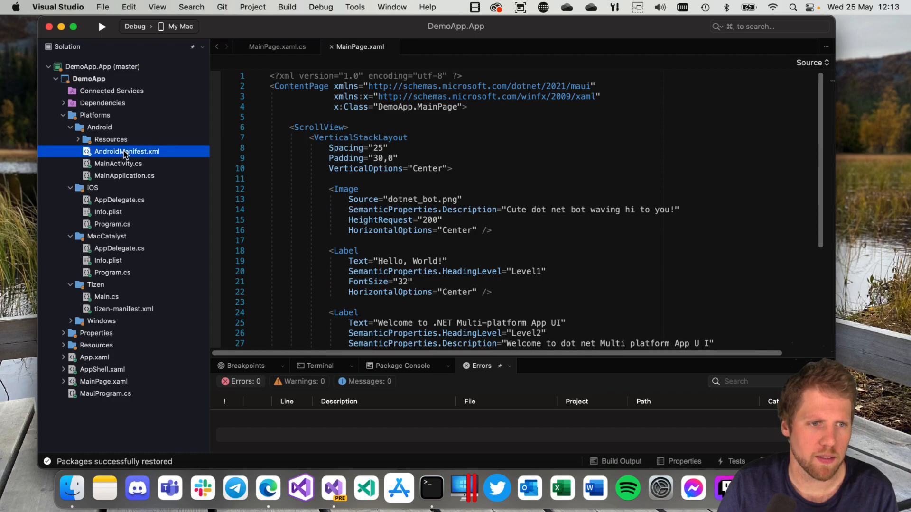
# Open Android's MainActivity.cs, then collapse the platform folders again
pyautogui.click(118, 163)
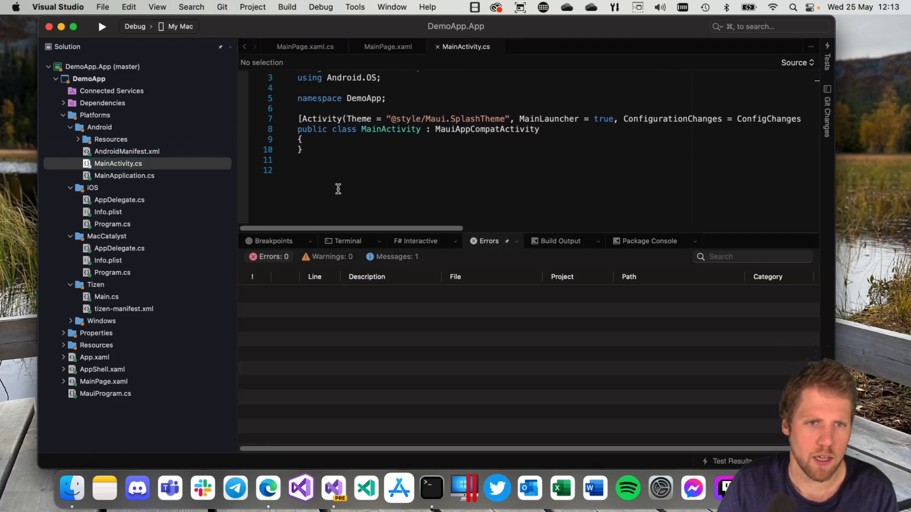
pyautogui.scroll(3)
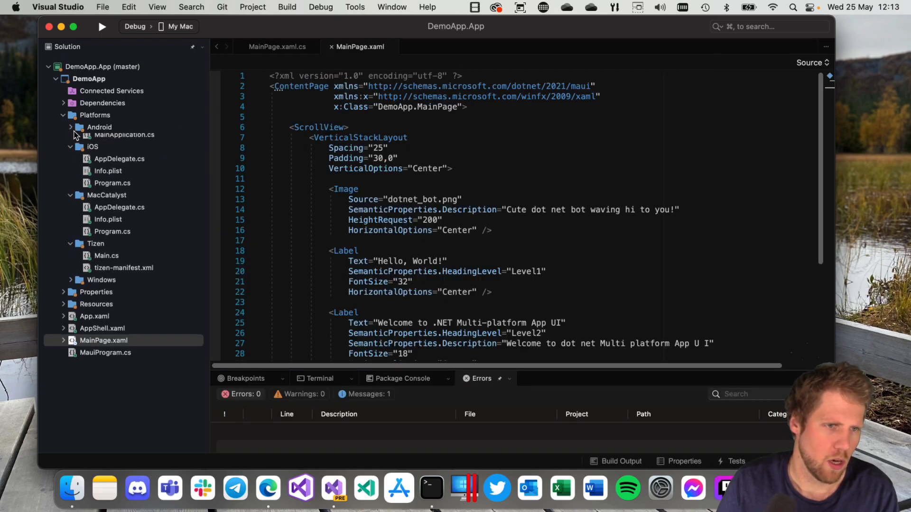
pyautogui.click(69, 139)
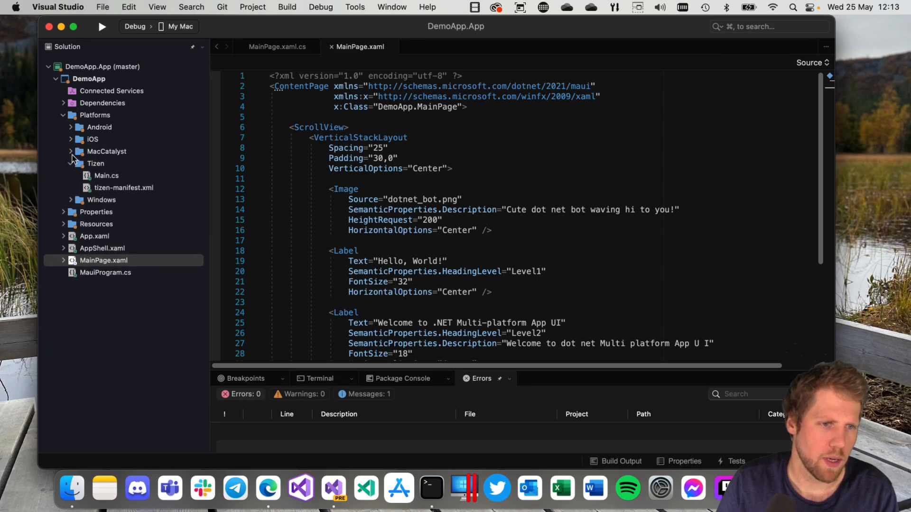
pyautogui.click(70, 163)
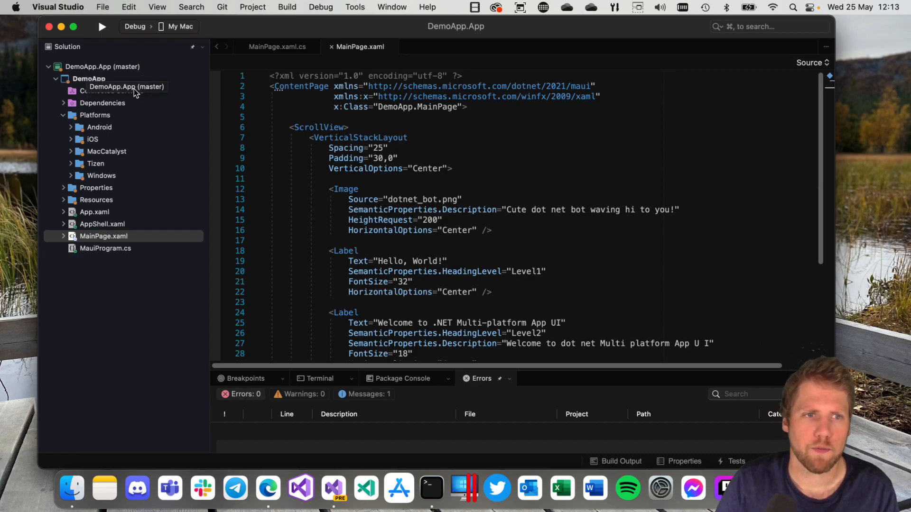
pyautogui.click(178, 26)
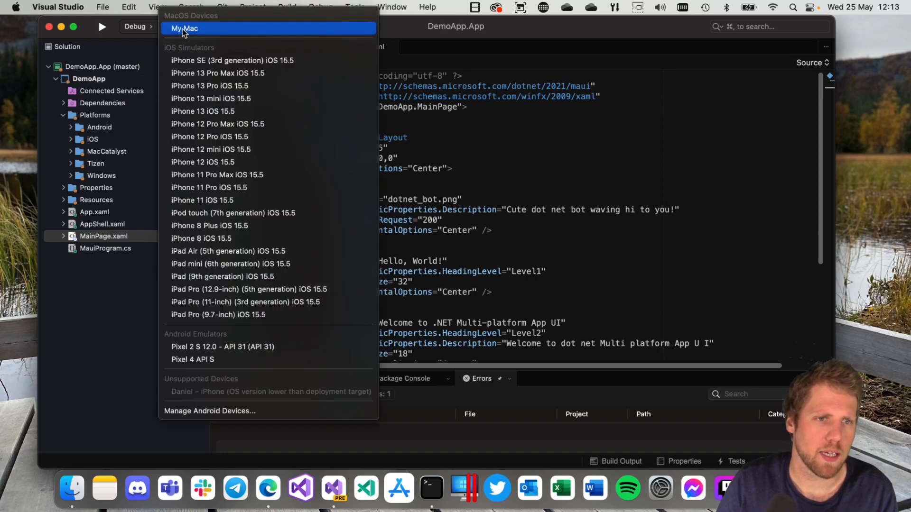
pyautogui.moveTo(193, 33)
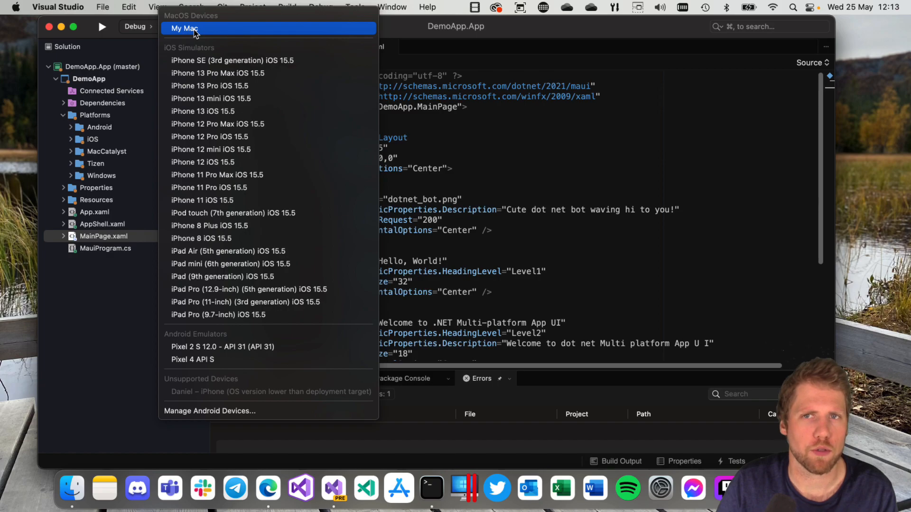
pyautogui.moveTo(217, 72)
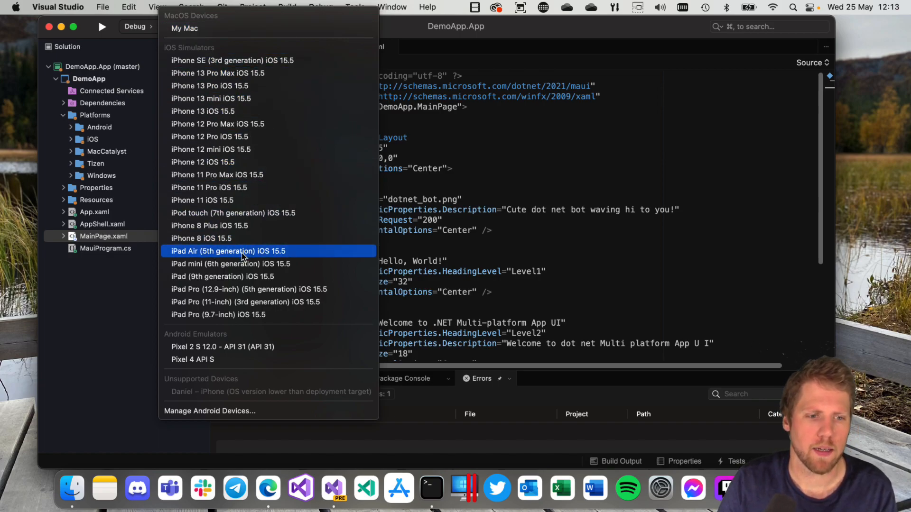
pyautogui.moveTo(279, 359)
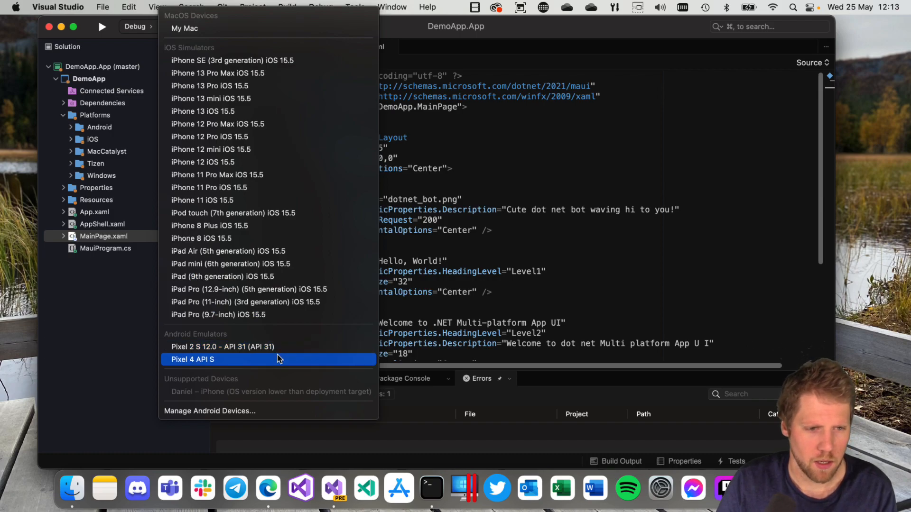
pyautogui.moveTo(241, 400)
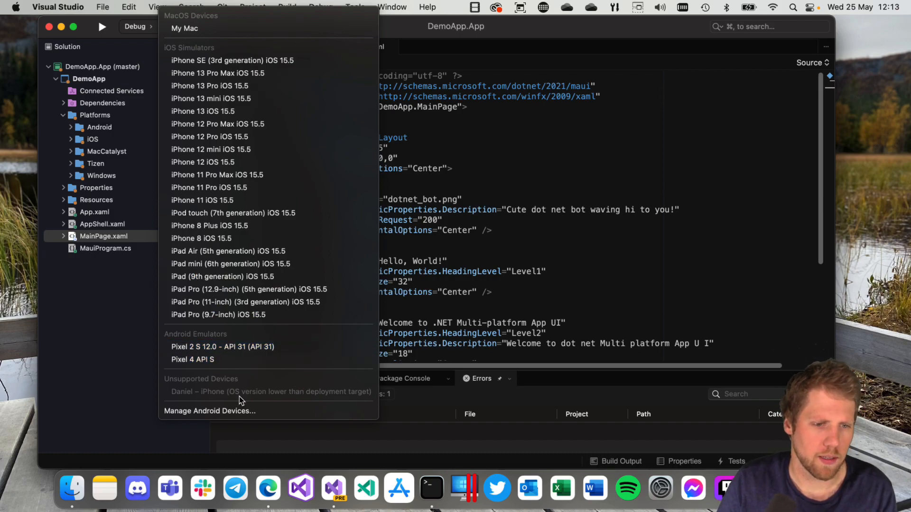
pyautogui.moveTo(226, 400)
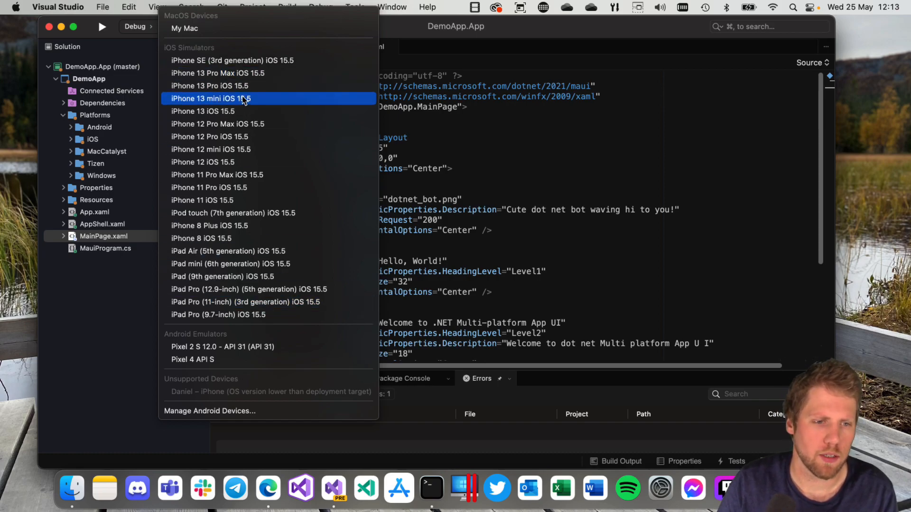
pyautogui.click(184, 28)
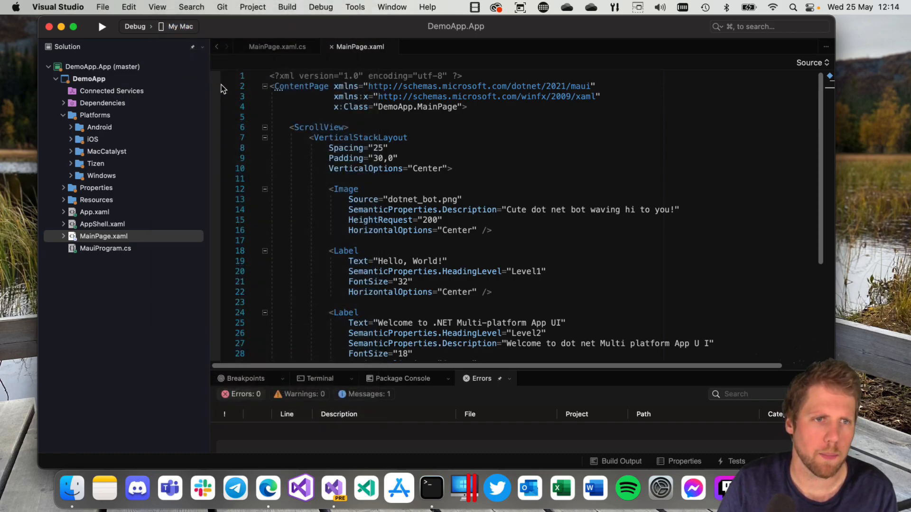
# Launch DemoApp on My Mac and click its counter button repeatedly
pyautogui.click(101, 26)
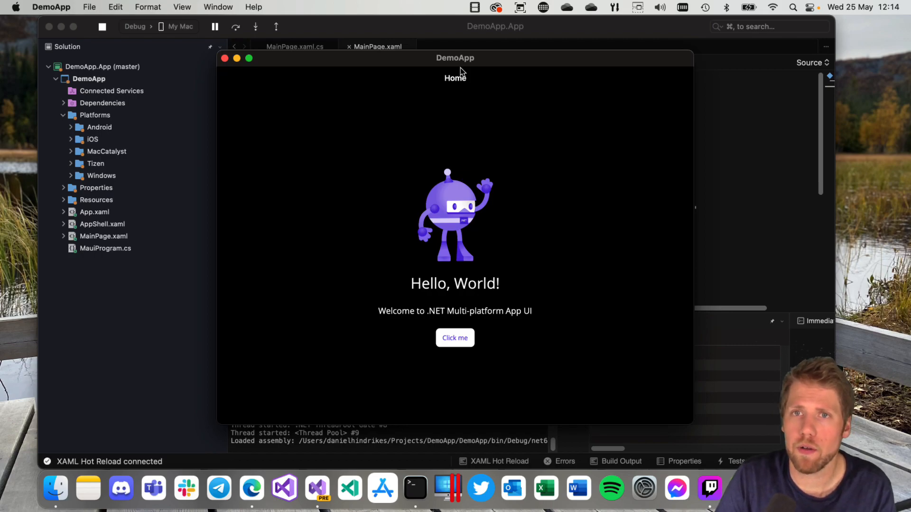
pyautogui.moveTo(460, 155)
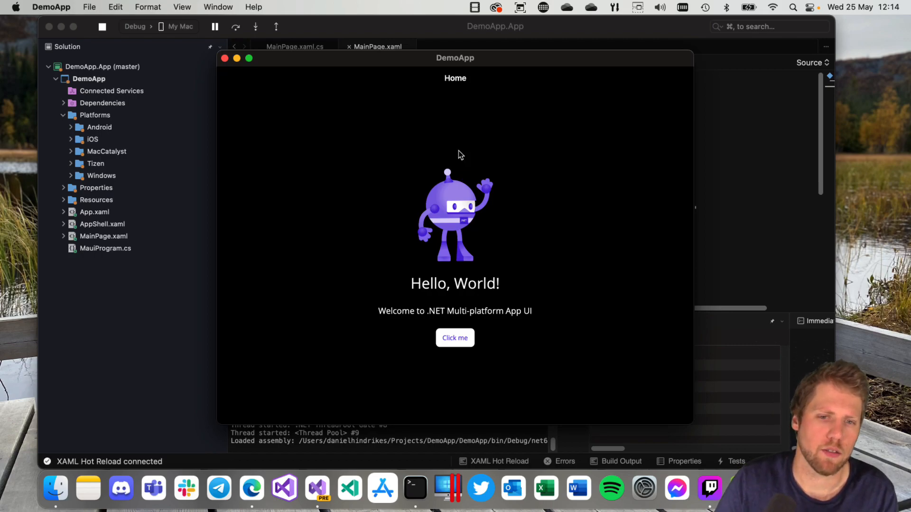
pyautogui.click(454, 337)
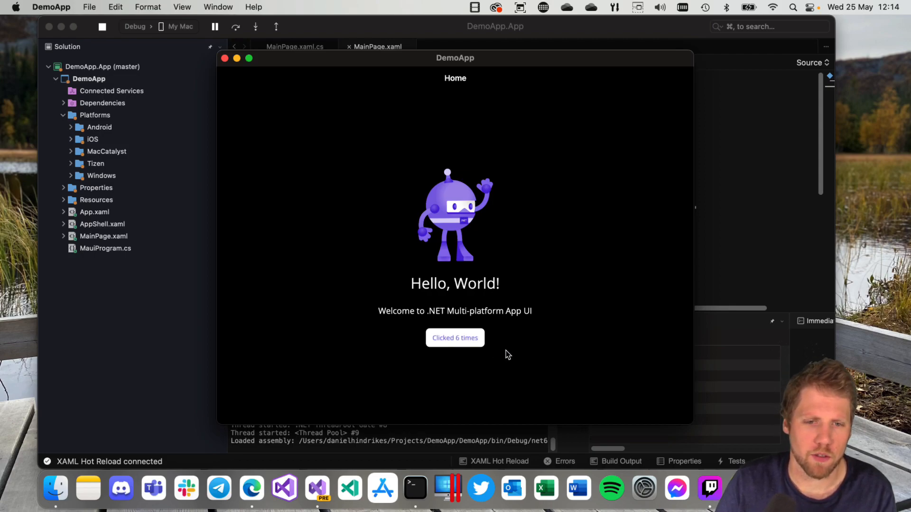
pyautogui.click(455, 337)
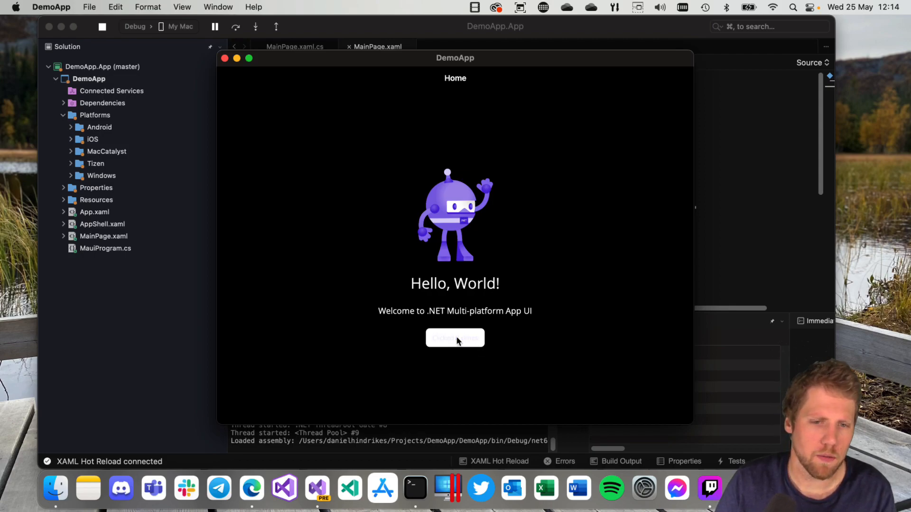
pyautogui.click(454, 337)
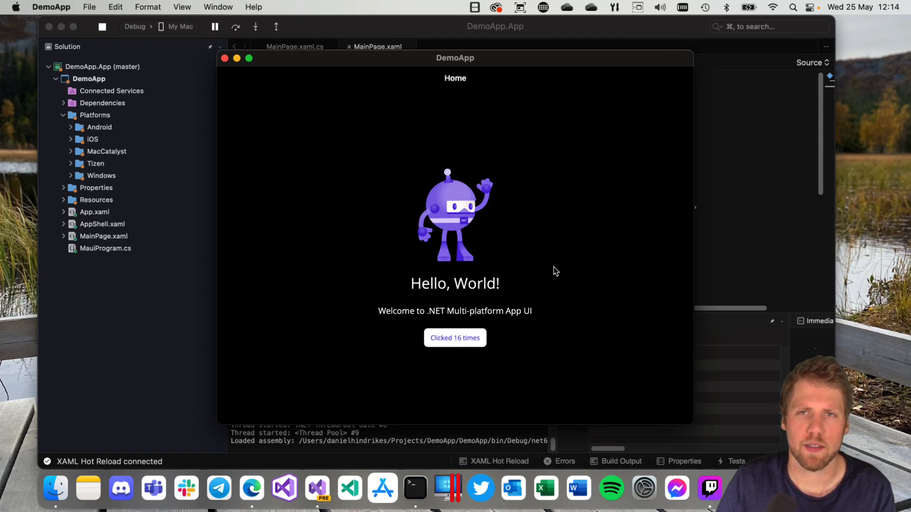
pyautogui.moveTo(494, 246)
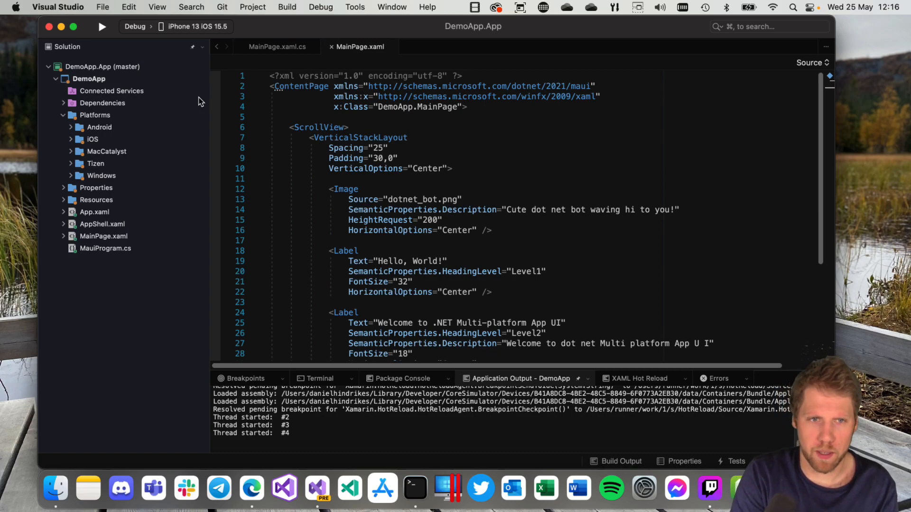
pyautogui.moveTo(414, 139)
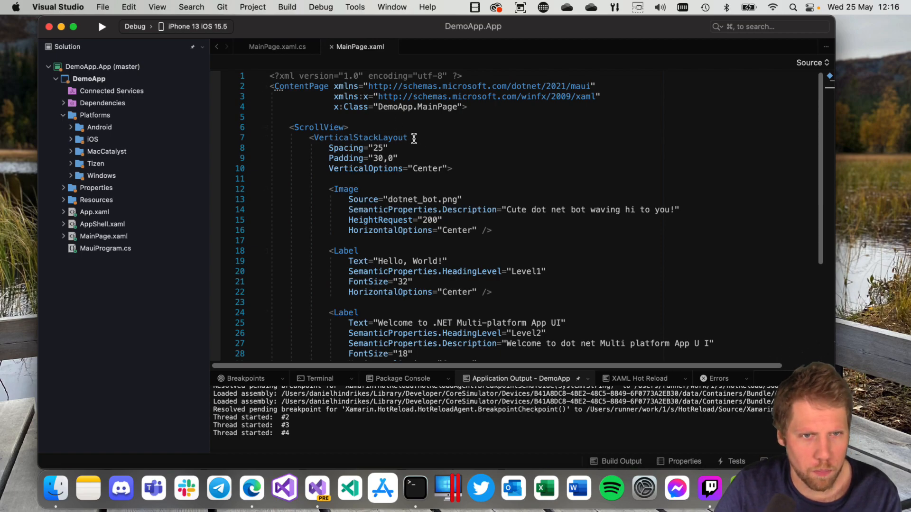
pyautogui.moveTo(420, 139)
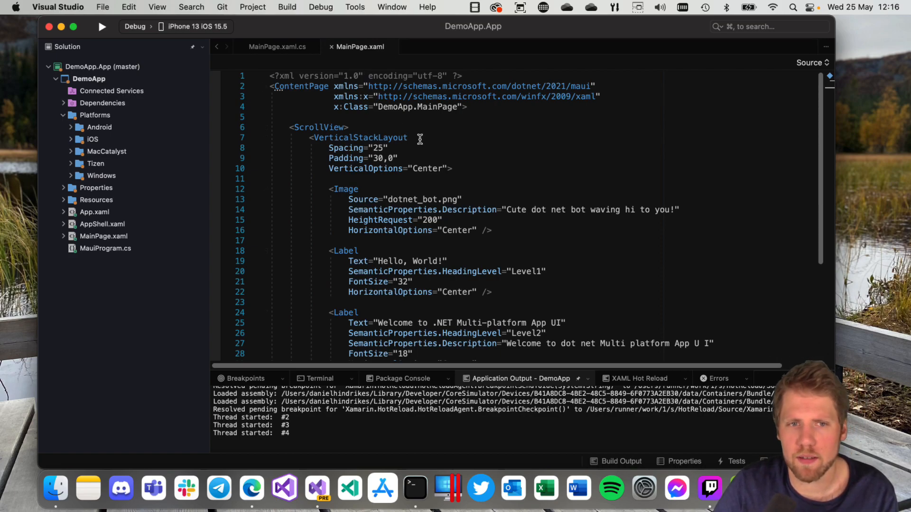
pyautogui.scroll(3)
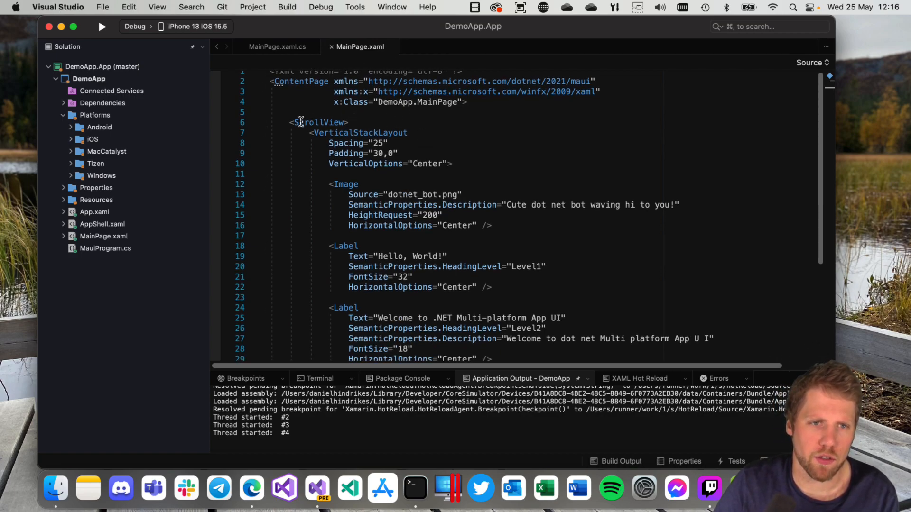
pyautogui.moveTo(318, 122)
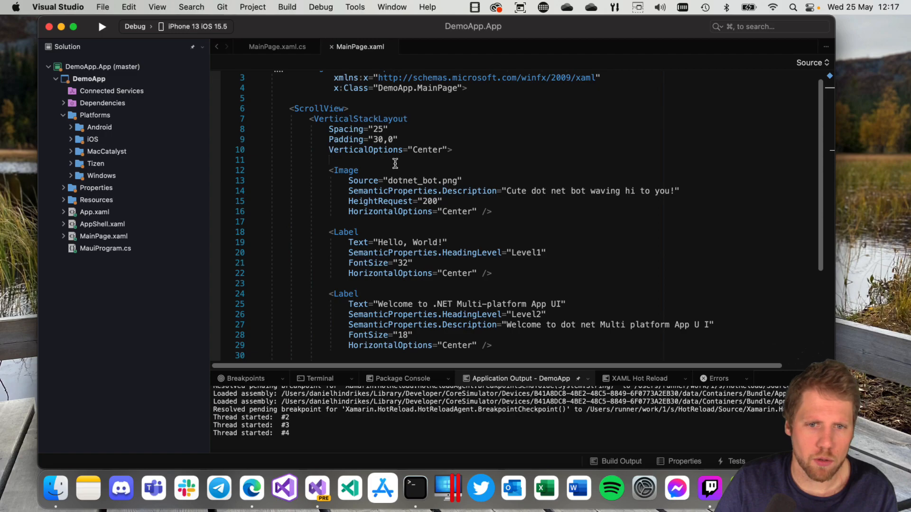
pyautogui.moveTo(363, 180)
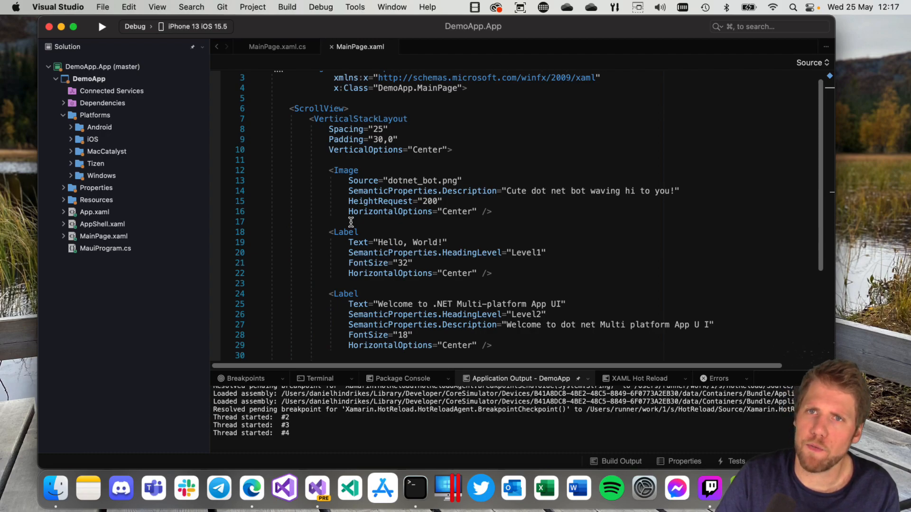
pyautogui.moveTo(522, 162)
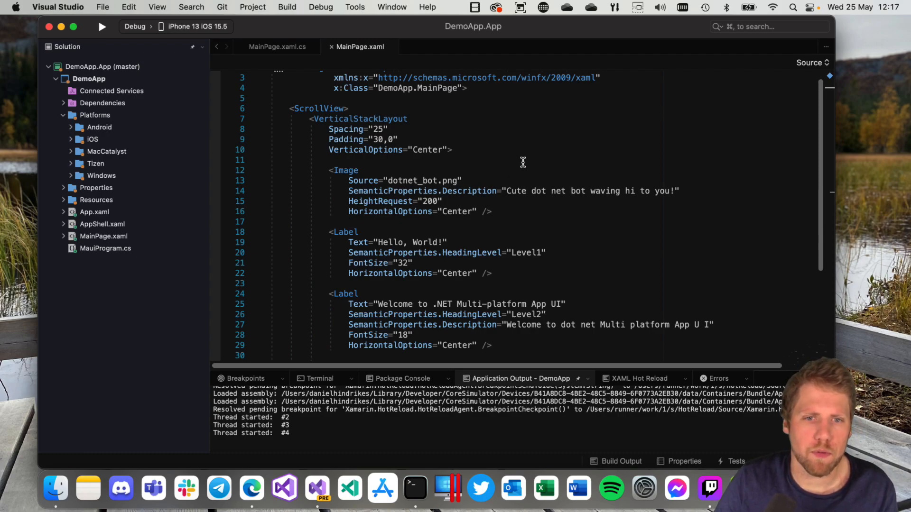
pyautogui.moveTo(406, 190)
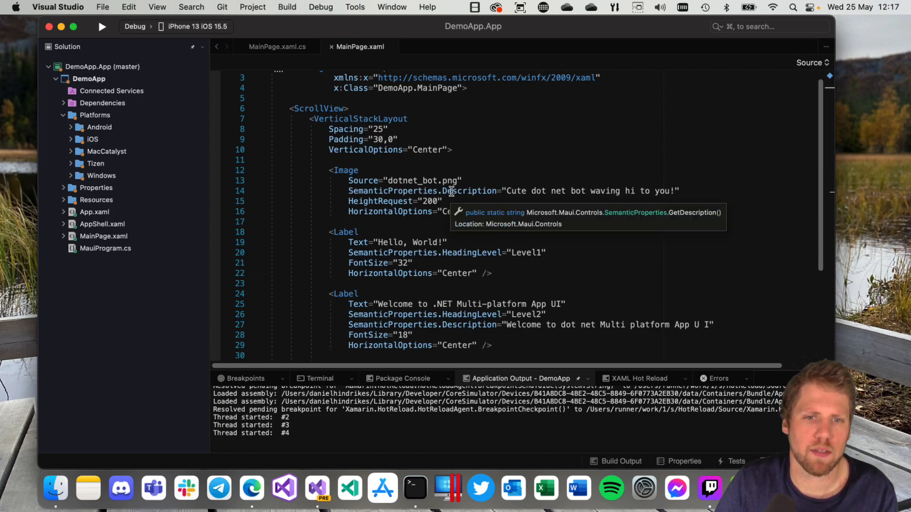
pyautogui.scroll(-3)
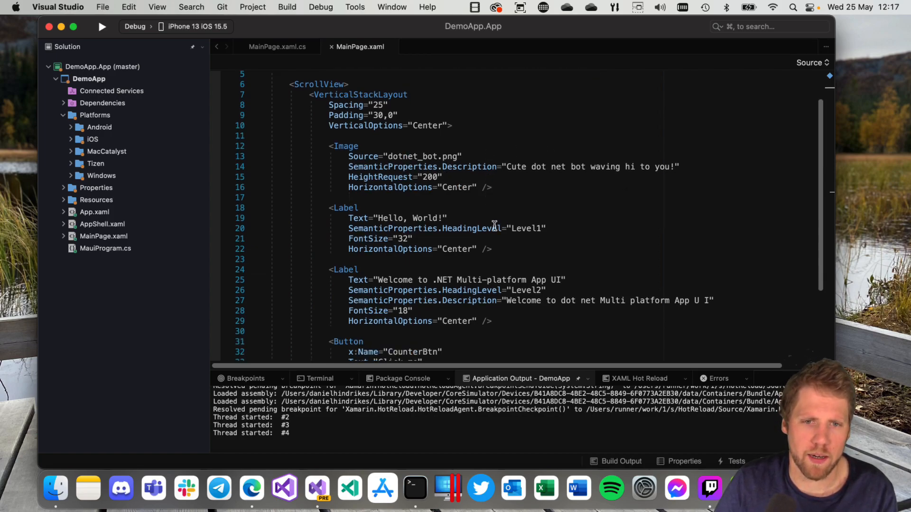
pyautogui.tripleClick(446, 228)
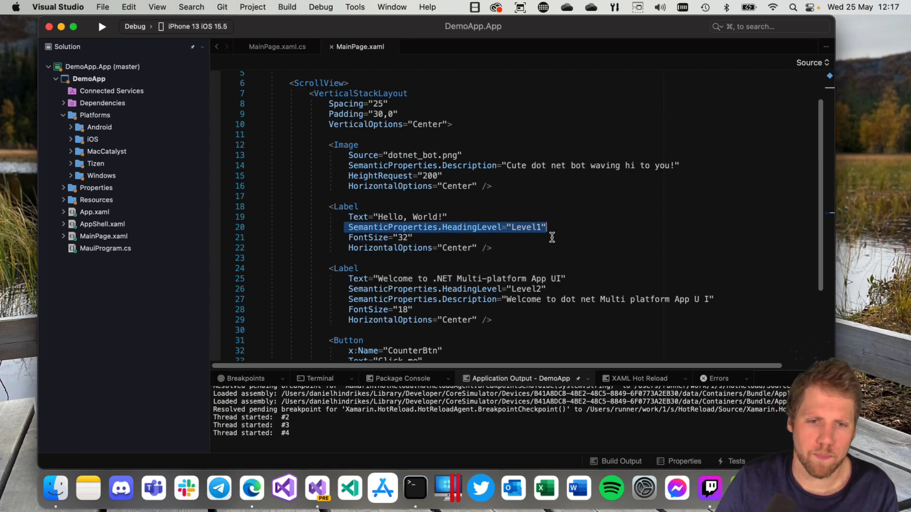
pyautogui.scroll(-3)
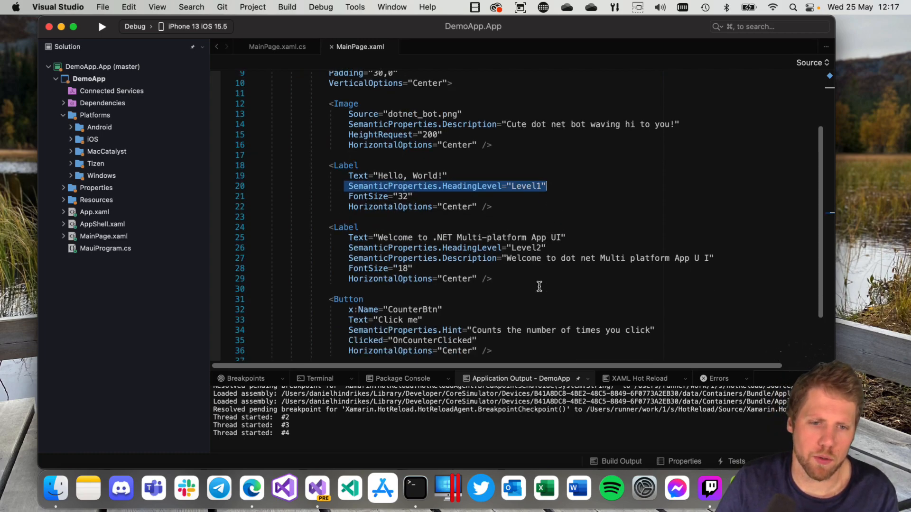
pyautogui.scroll(-3)
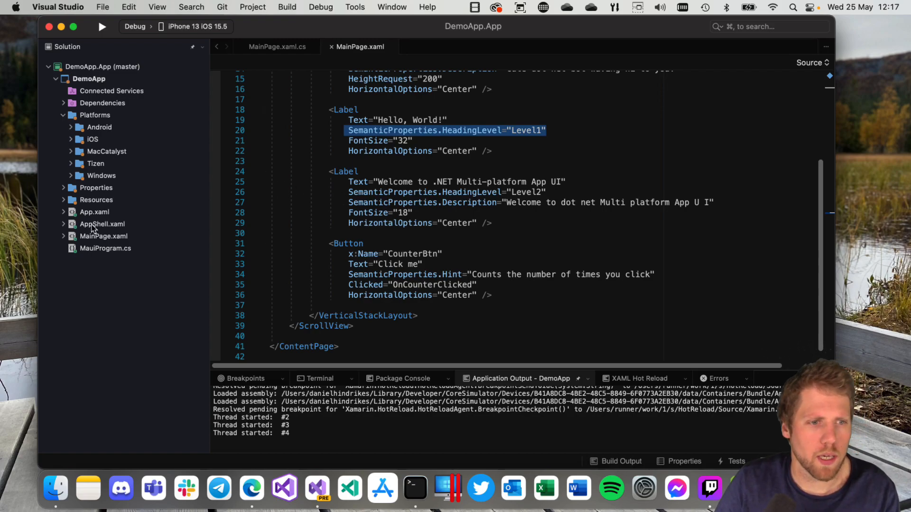
# Open App.xaml, reveal its App.xaml.cs code-behind, then open AppShell.xaml
pyautogui.click(94, 211)
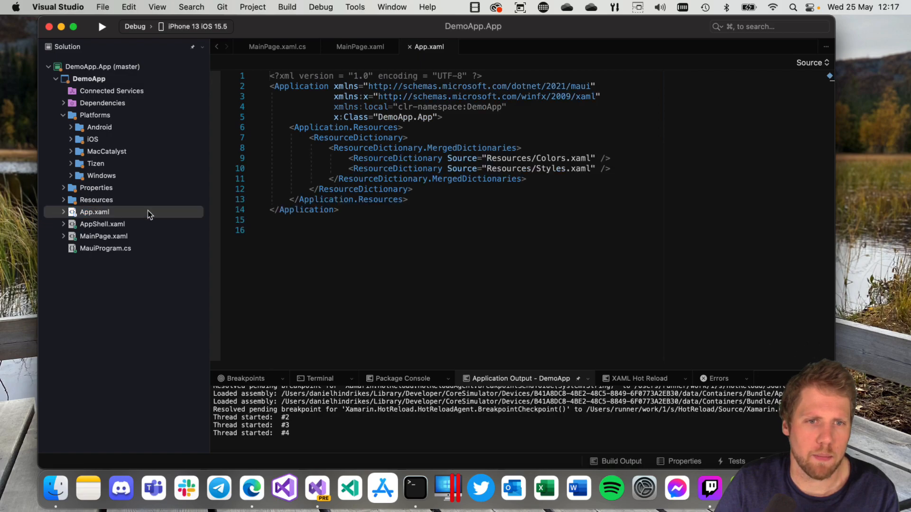
pyautogui.moveTo(469, 178)
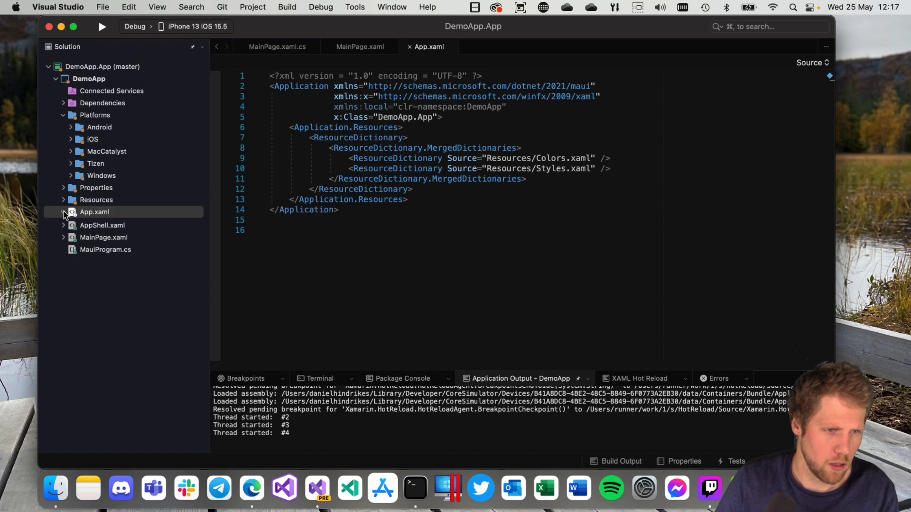
pyautogui.click(62, 211)
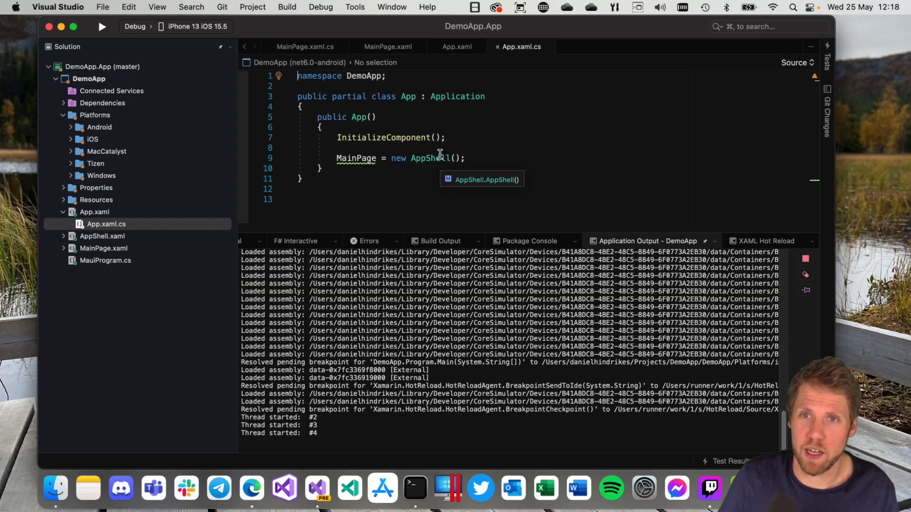
pyautogui.moveTo(25, 246)
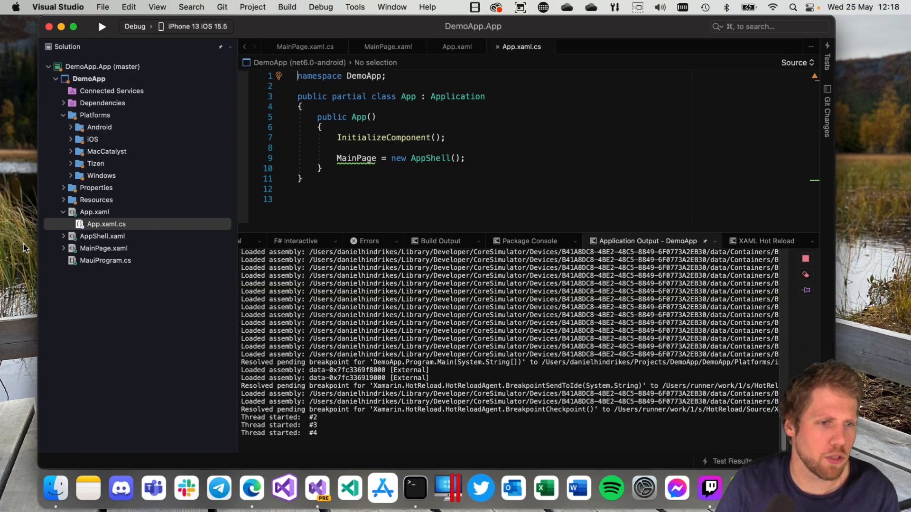
pyautogui.click(103, 236)
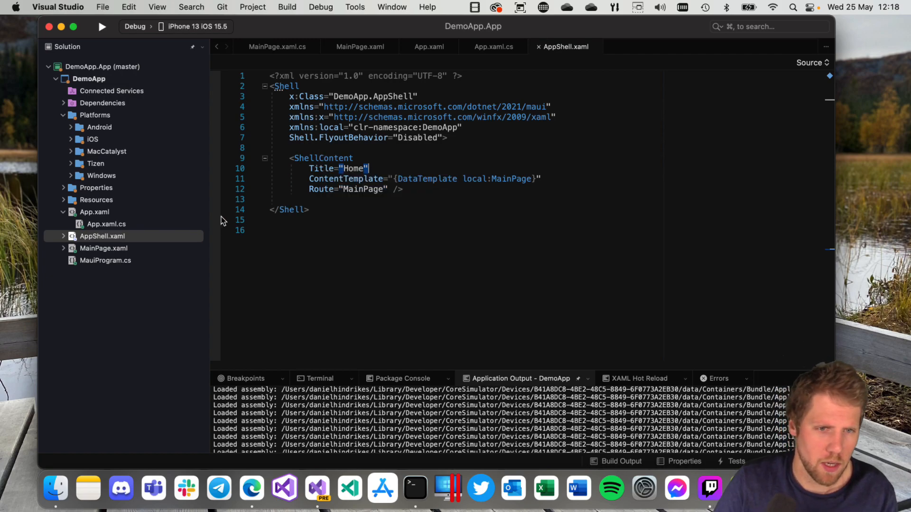
# View MainPage.xaml, then open MauiProgram.cs
pyautogui.click(103, 248)
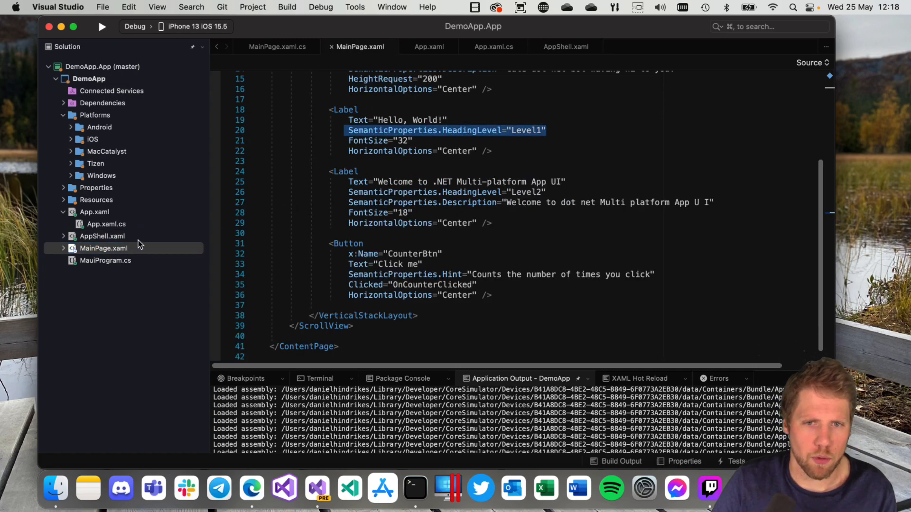
pyautogui.click(105, 261)
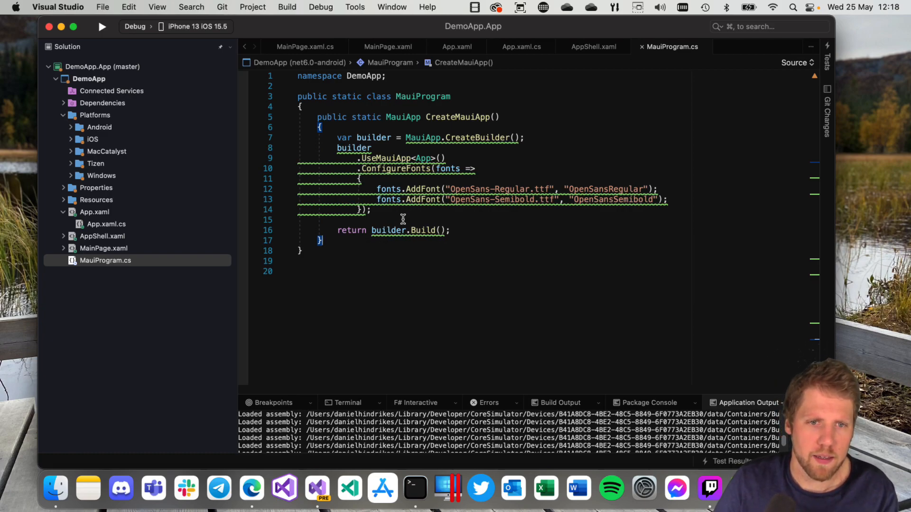
# Add a new line after ConfigureFonts and type 'builder.Services.ad' using IntelliSense
pyautogui.press('enter')
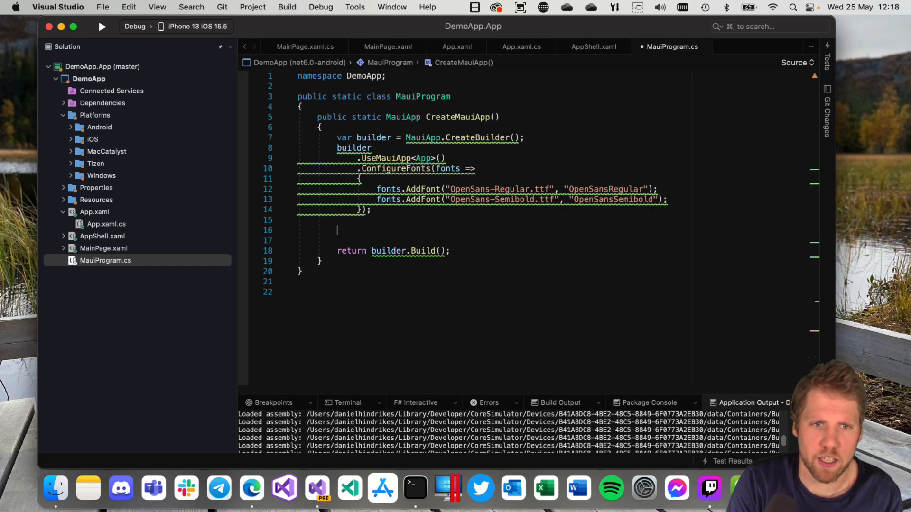
pyautogui.write('b')
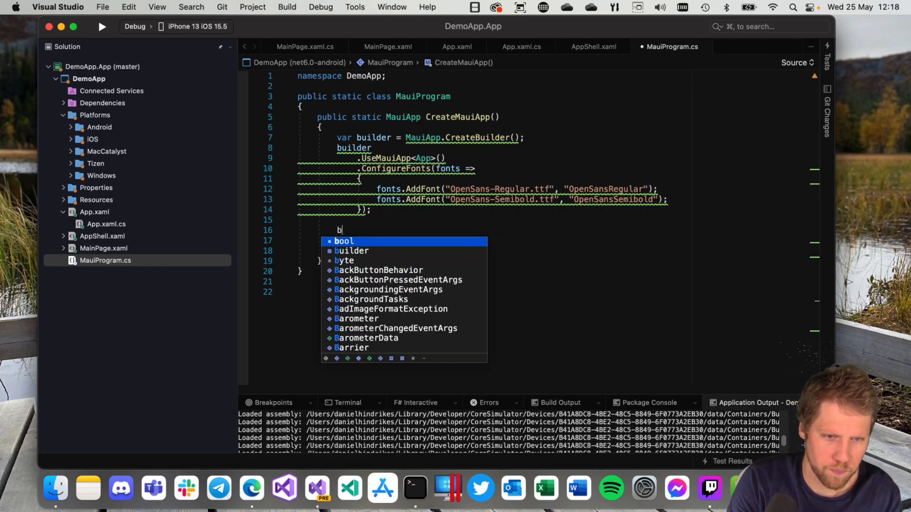
pyautogui.write('uilder.')
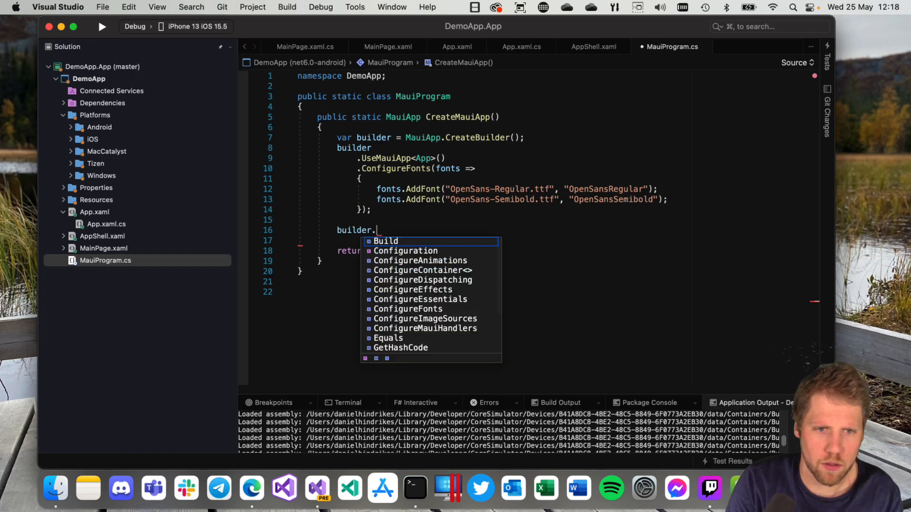
pyautogui.write('Services.ad')
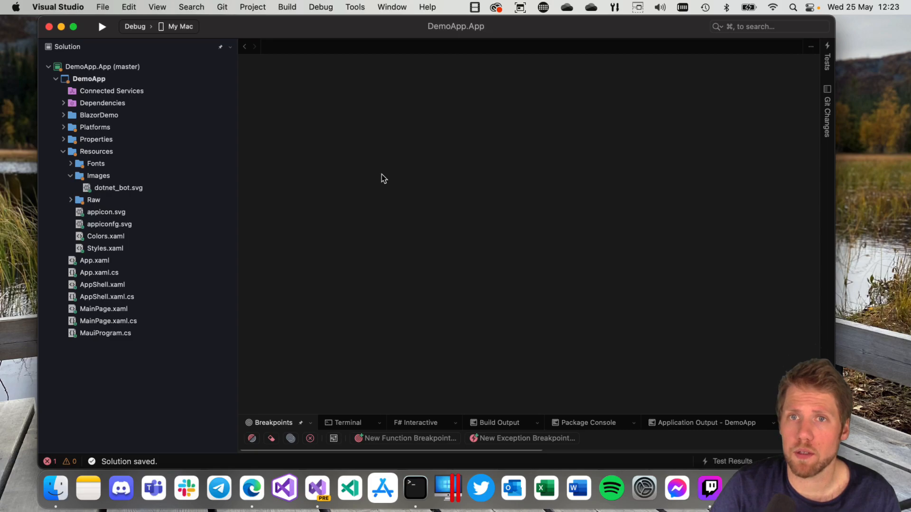
pyautogui.moveTo(424, 175)
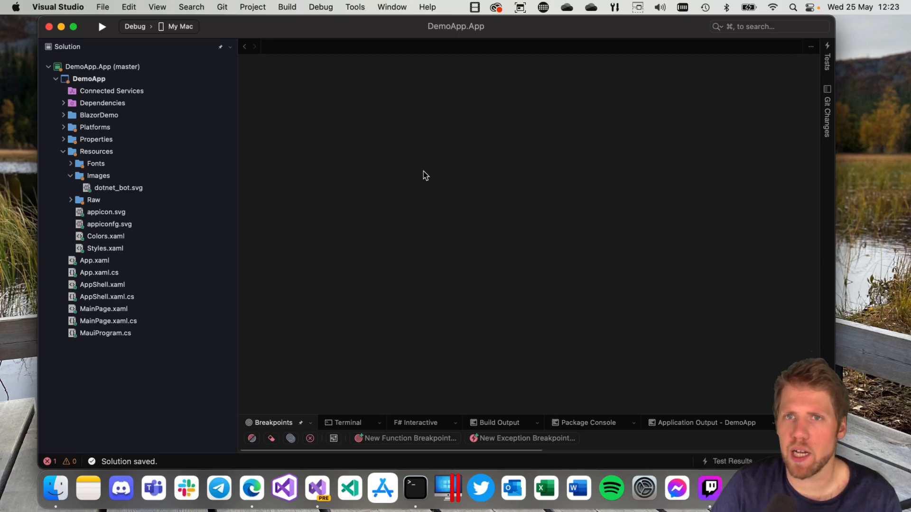
pyautogui.moveTo(291, 191)
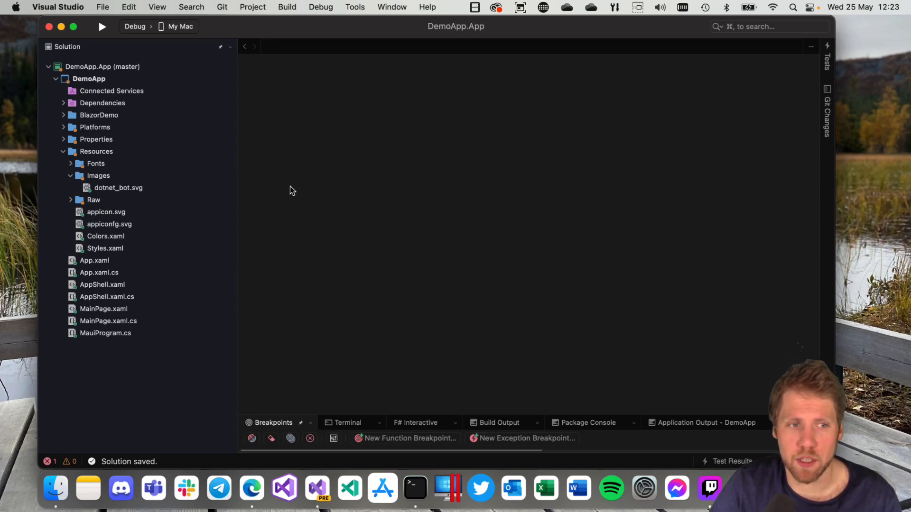
# Browse Resources to the dotnet_bot.svg image, then bring up the DemoApp project's context menu
pyautogui.click(96, 150)
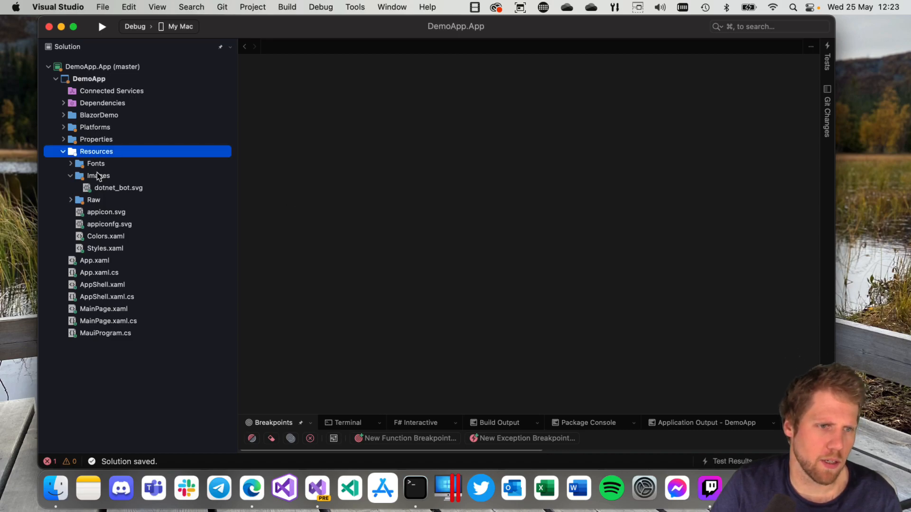
pyautogui.click(117, 186)
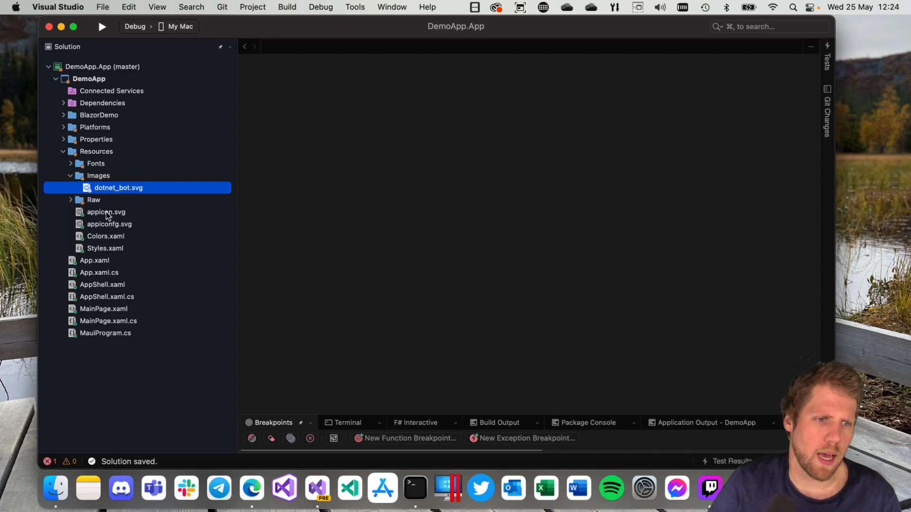
pyautogui.moveTo(139, 241)
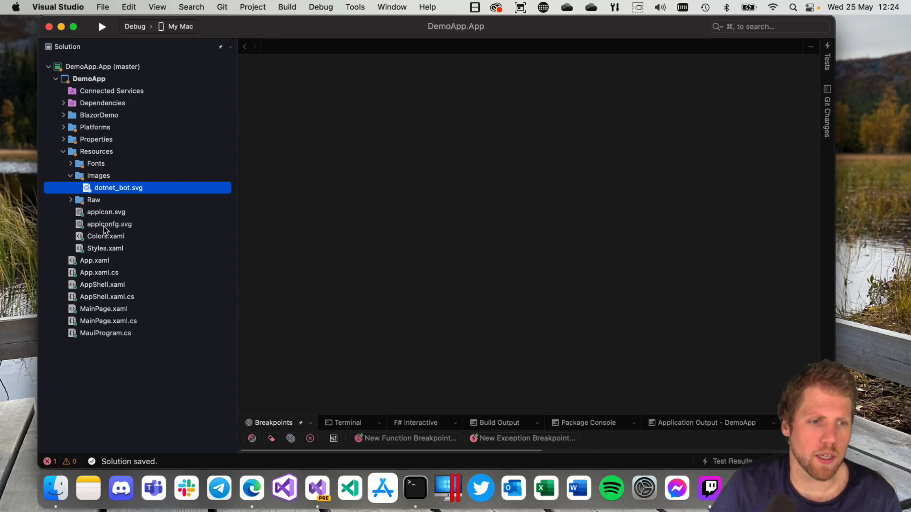
pyautogui.moveTo(108, 224)
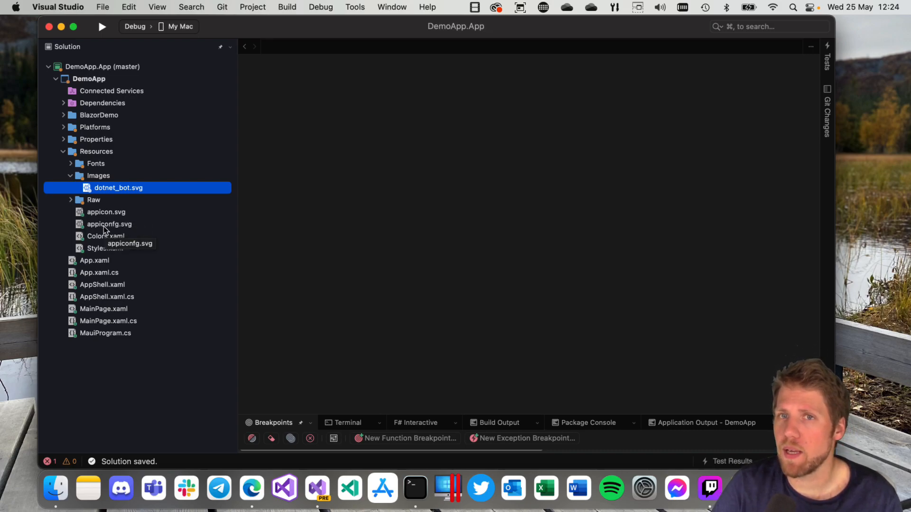
pyautogui.rightClick(89, 78)
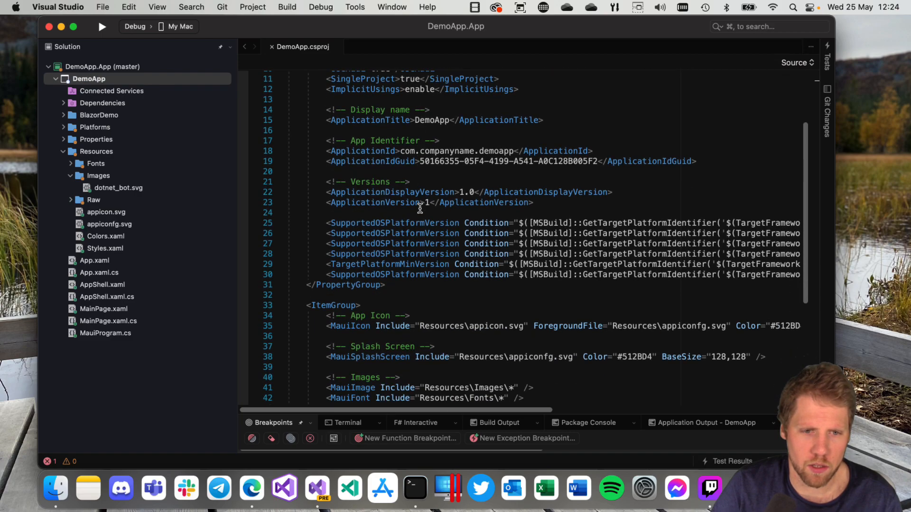
# Scroll DemoApp.csproj to the MauiIcon and MauiSplashScreen entries and expand Platforms
pyautogui.scroll(-3)
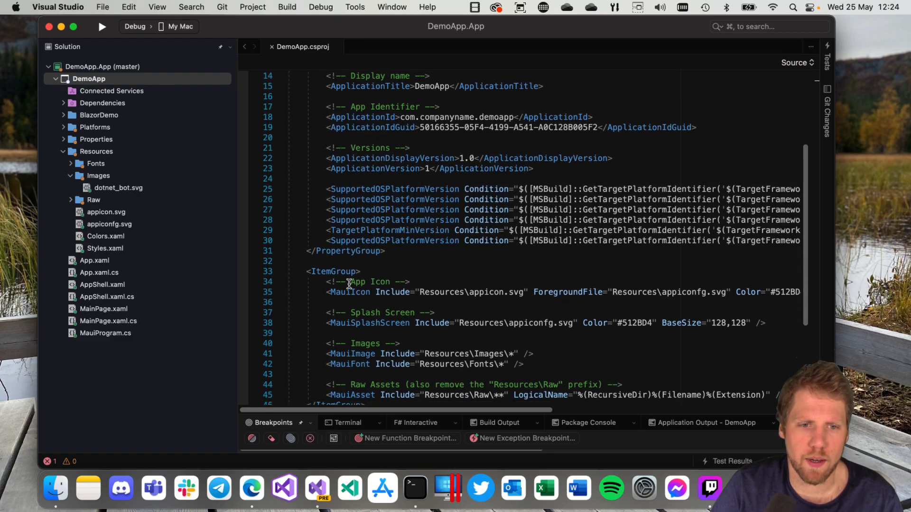
pyautogui.moveTo(372, 292)
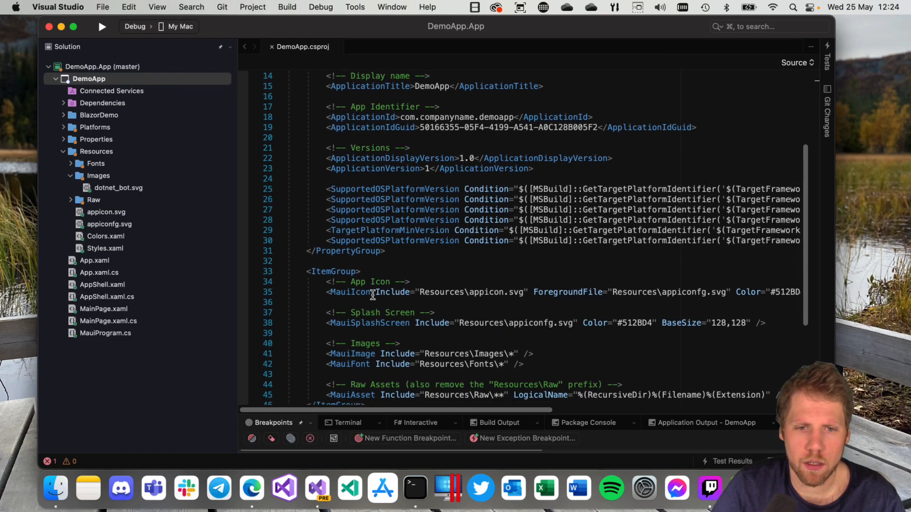
pyautogui.doubleClick(469, 292)
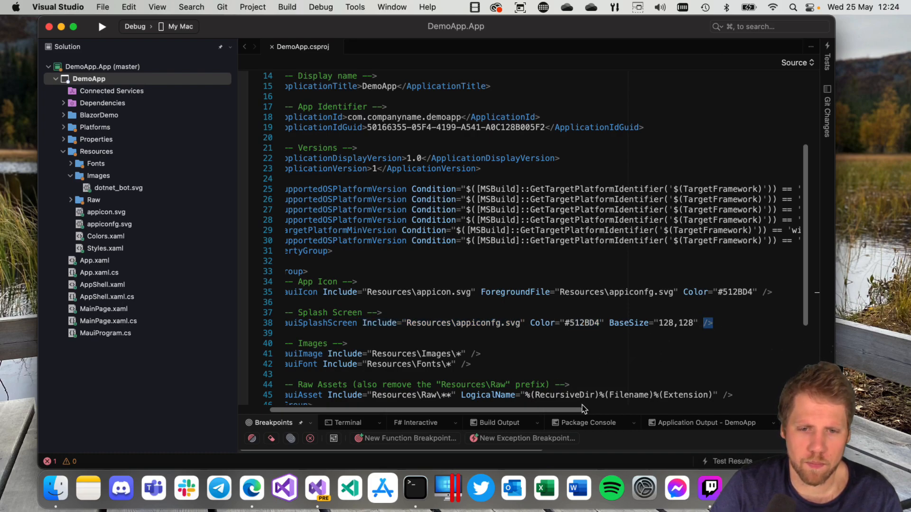
pyautogui.hscroll(-3)
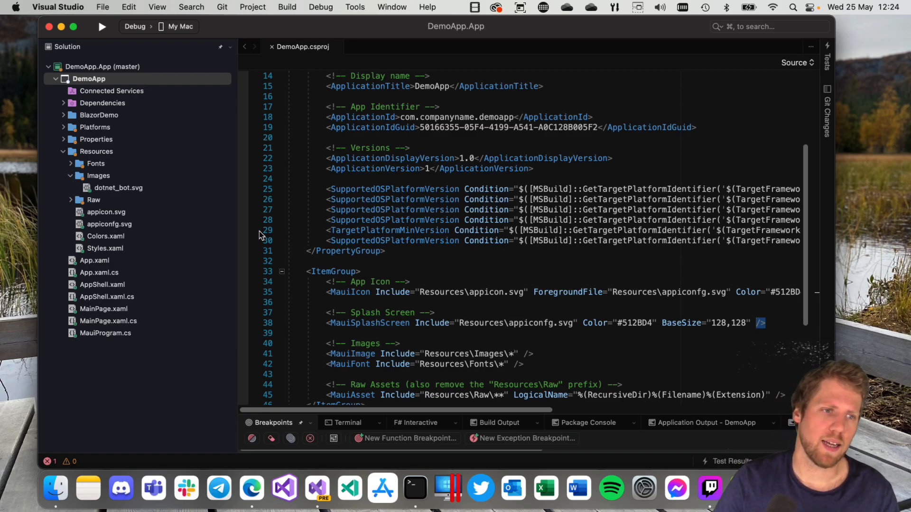
pyautogui.click(64, 127)
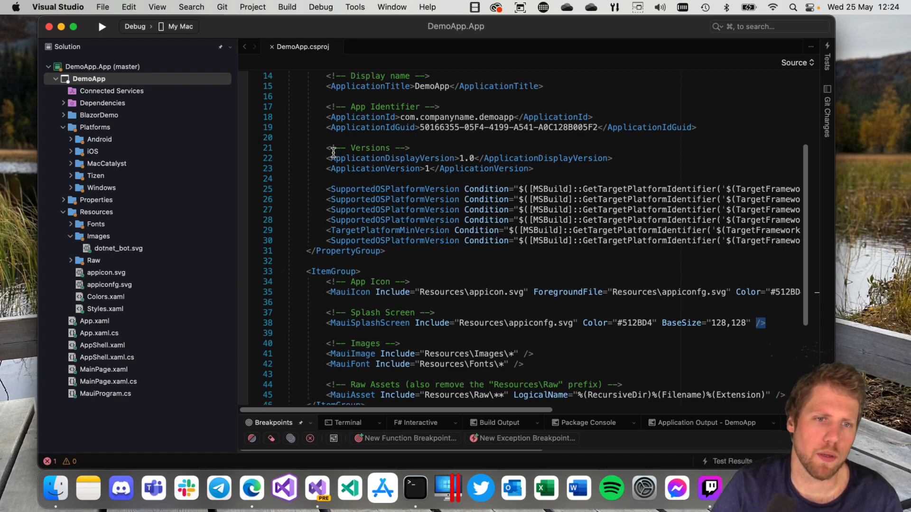
pyautogui.scroll(3)
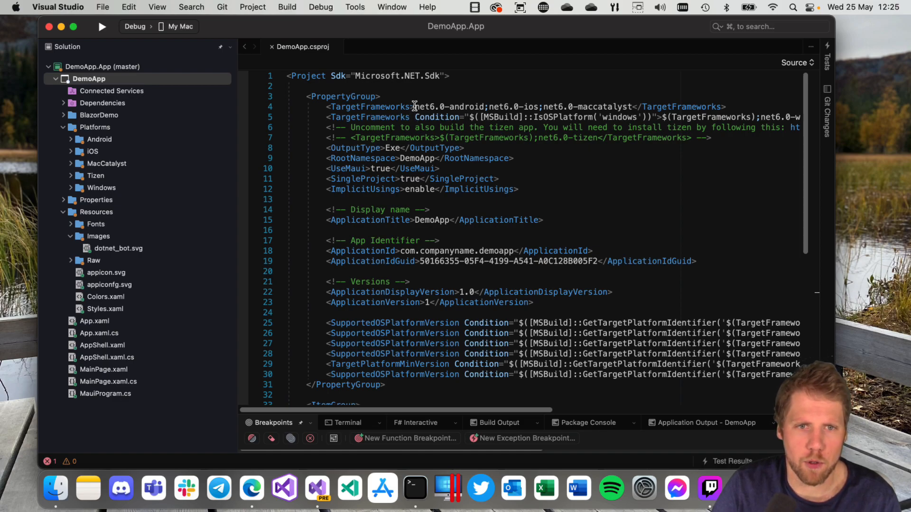
# Select net6.0-android in TargetFrameworks and show the toolbar's list of run devices
pyautogui.doubleClick(443, 107)
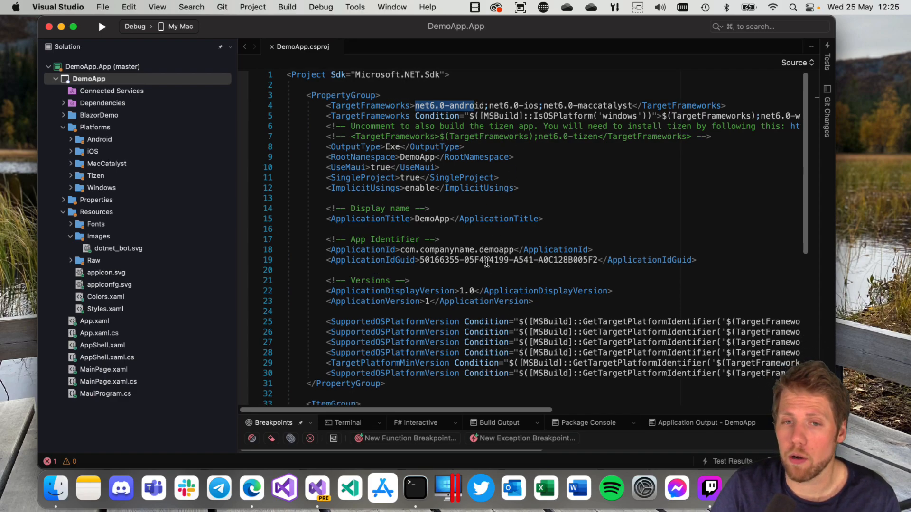
pyautogui.moveTo(490, 244)
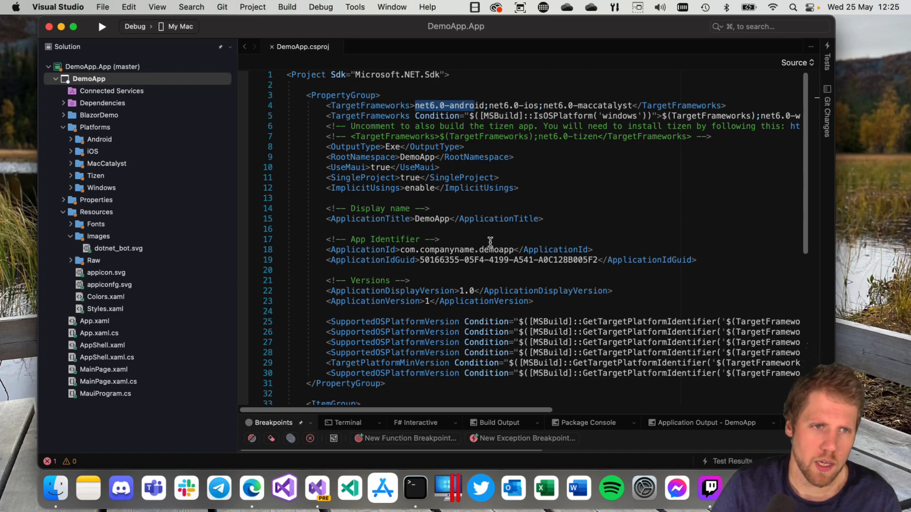
pyautogui.click(188, 26)
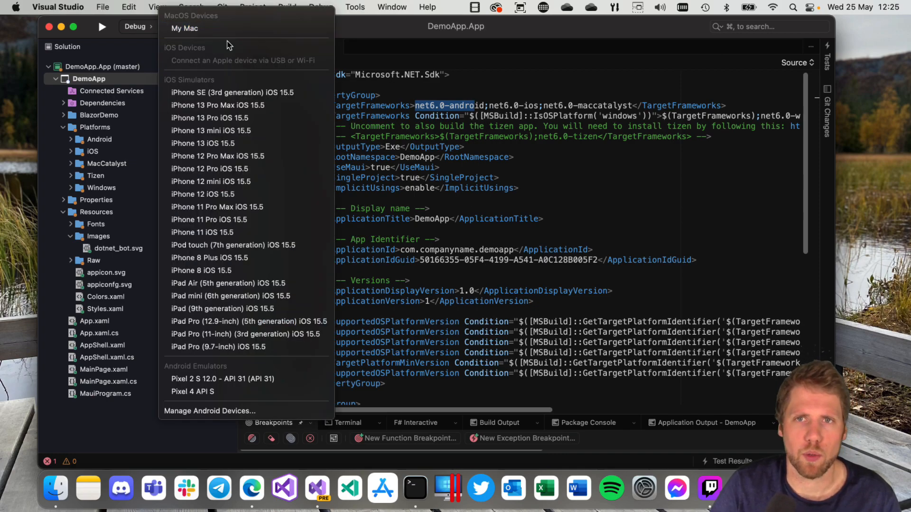